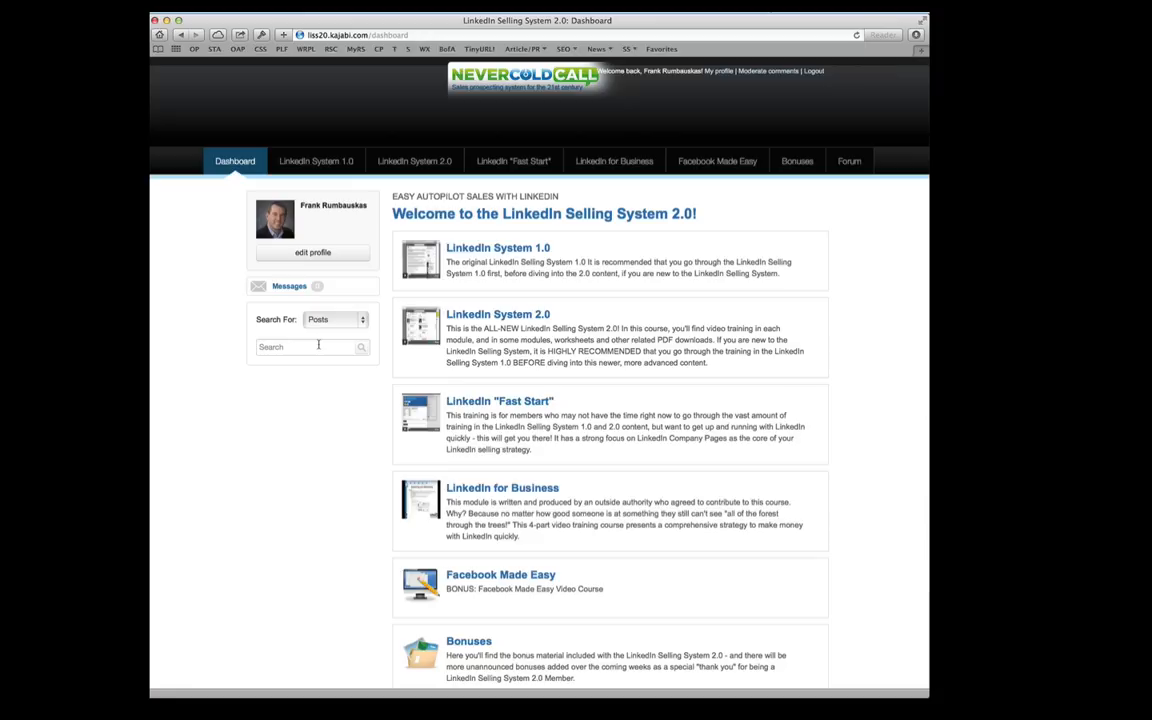
mouse_move(316, 161)
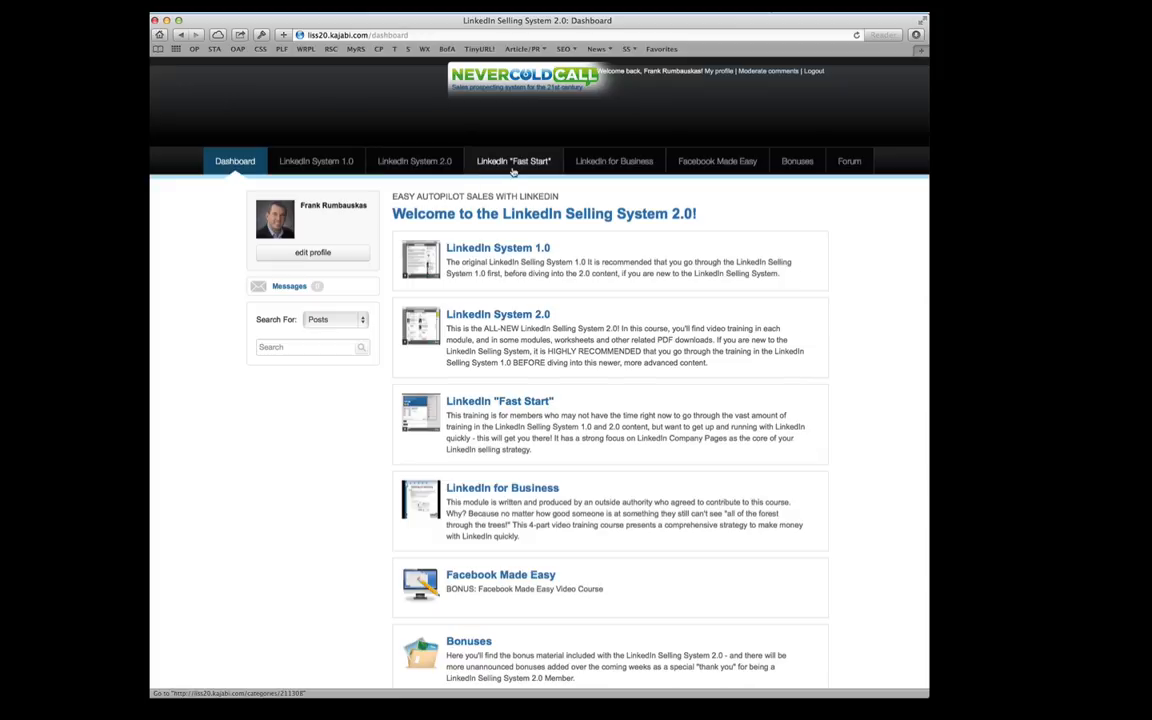
mouse_move(448, 177)
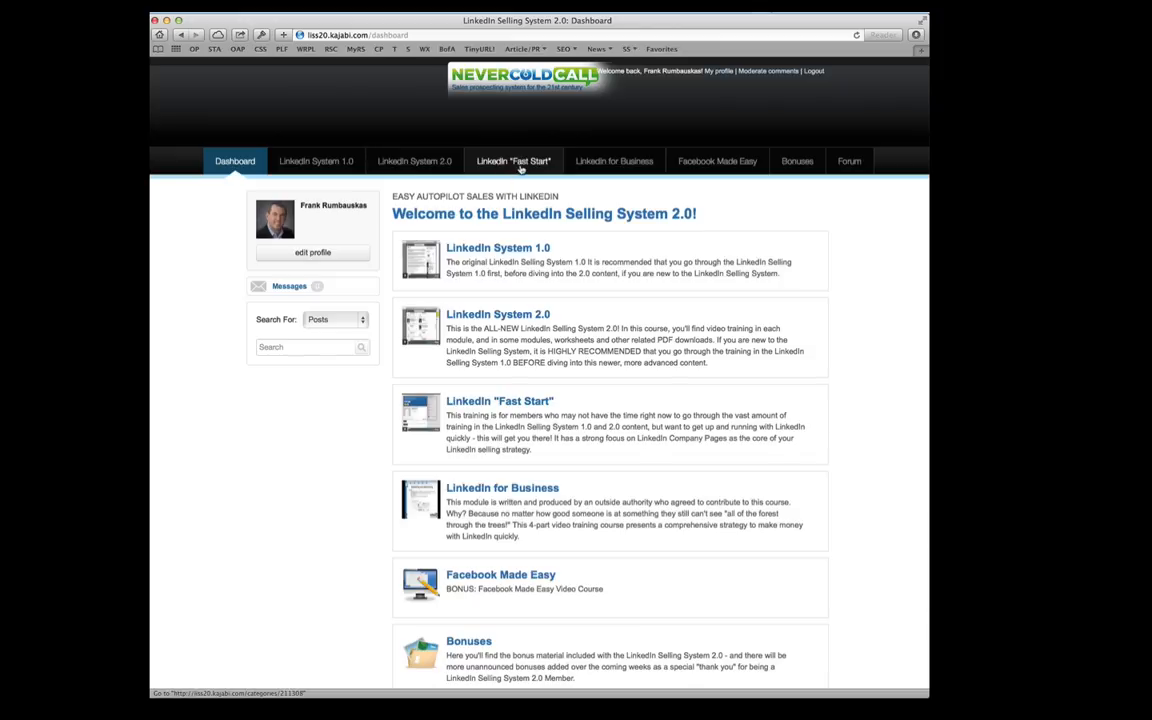
mouse_move(614, 161)
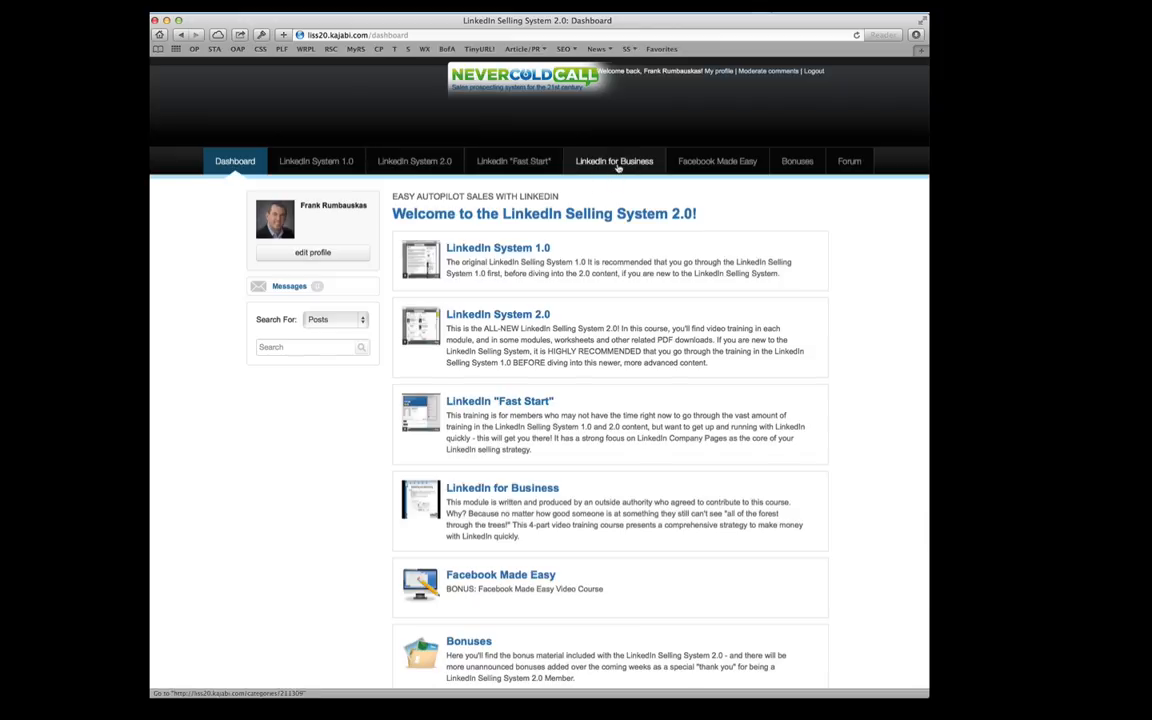
mouse_move(643, 206)
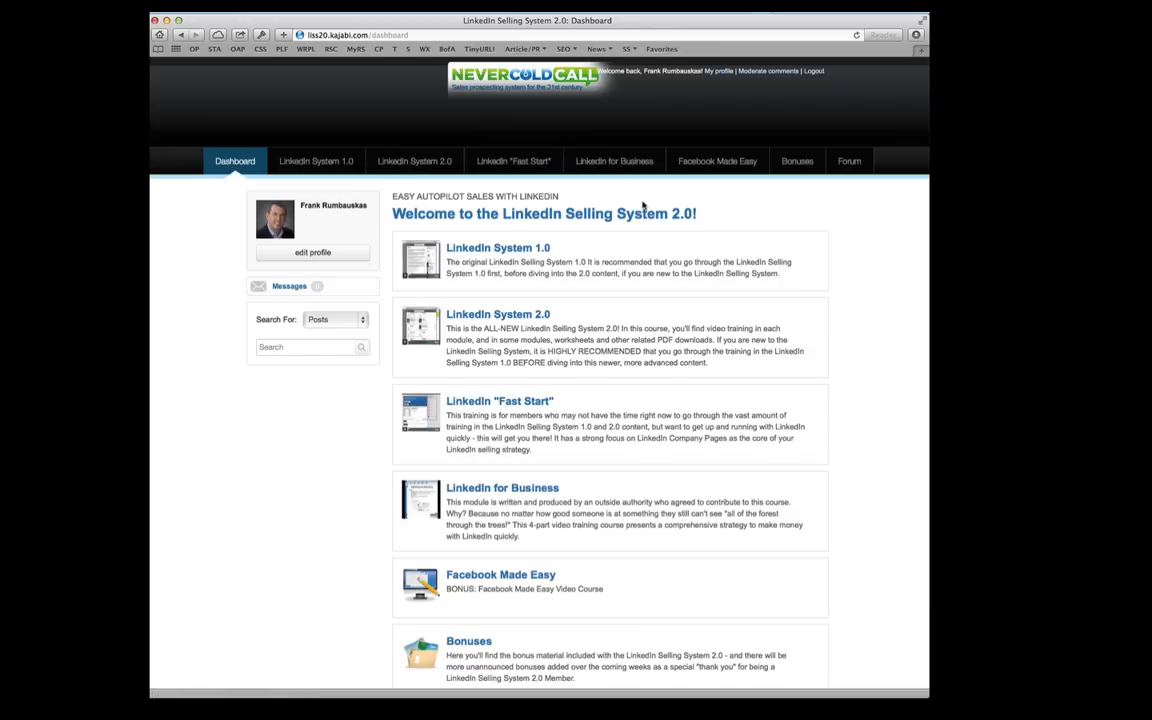
mouse_move(717, 161)
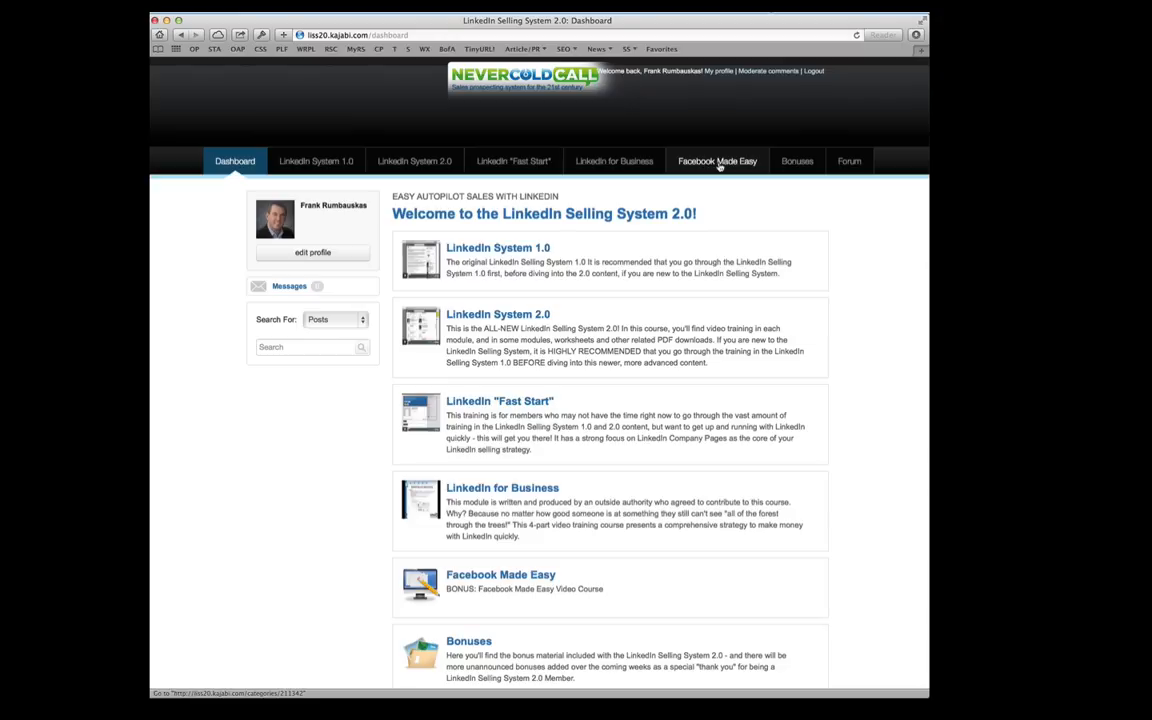
mouse_move(793, 176)
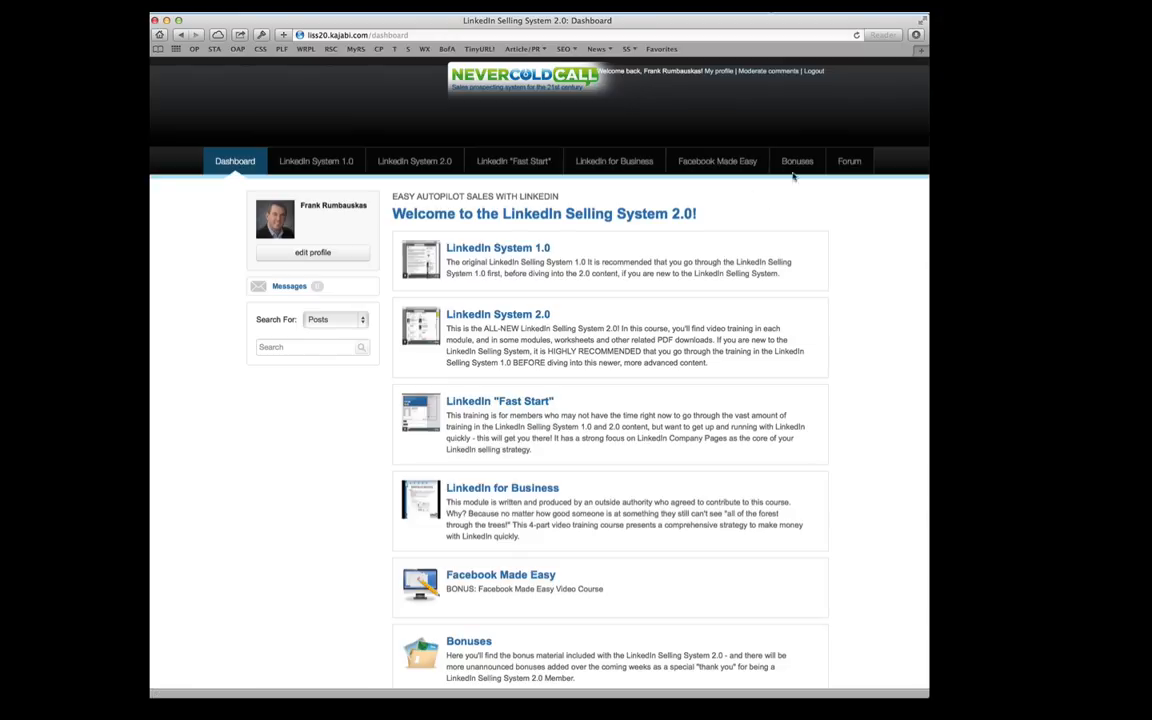
mouse_move(797, 161)
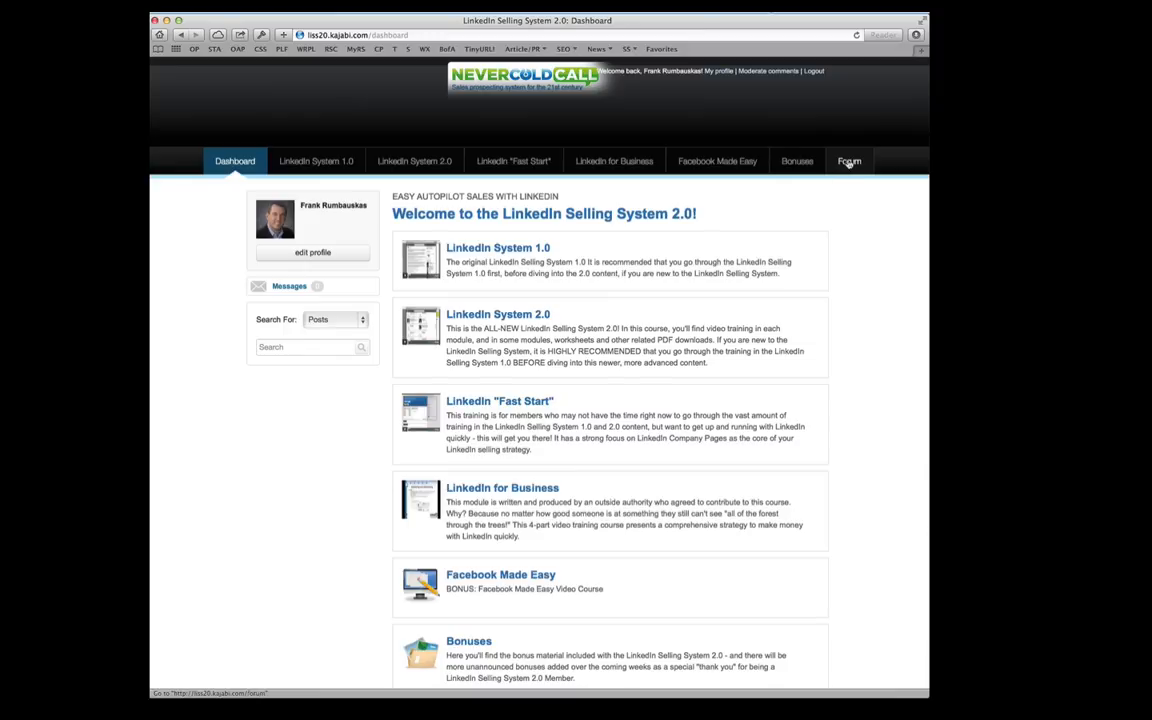
mouse_move(780, 202)
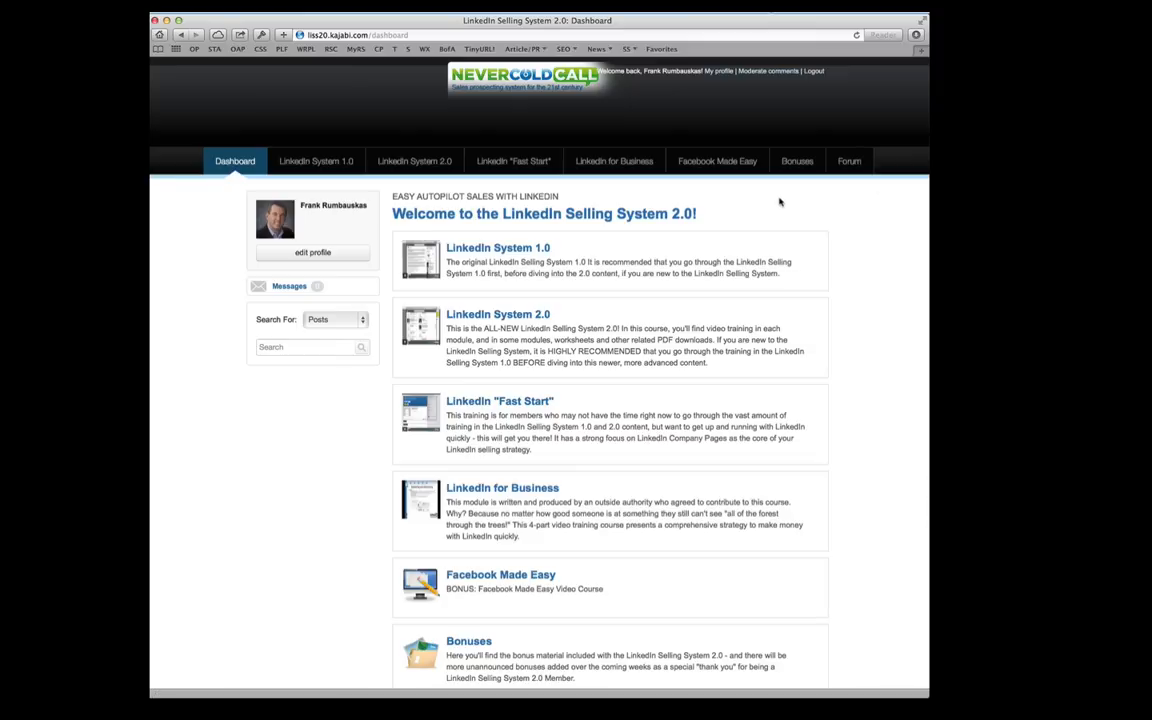
View the LinkedIn System 1.0 course page with its intro and six modules.
click(316, 161)
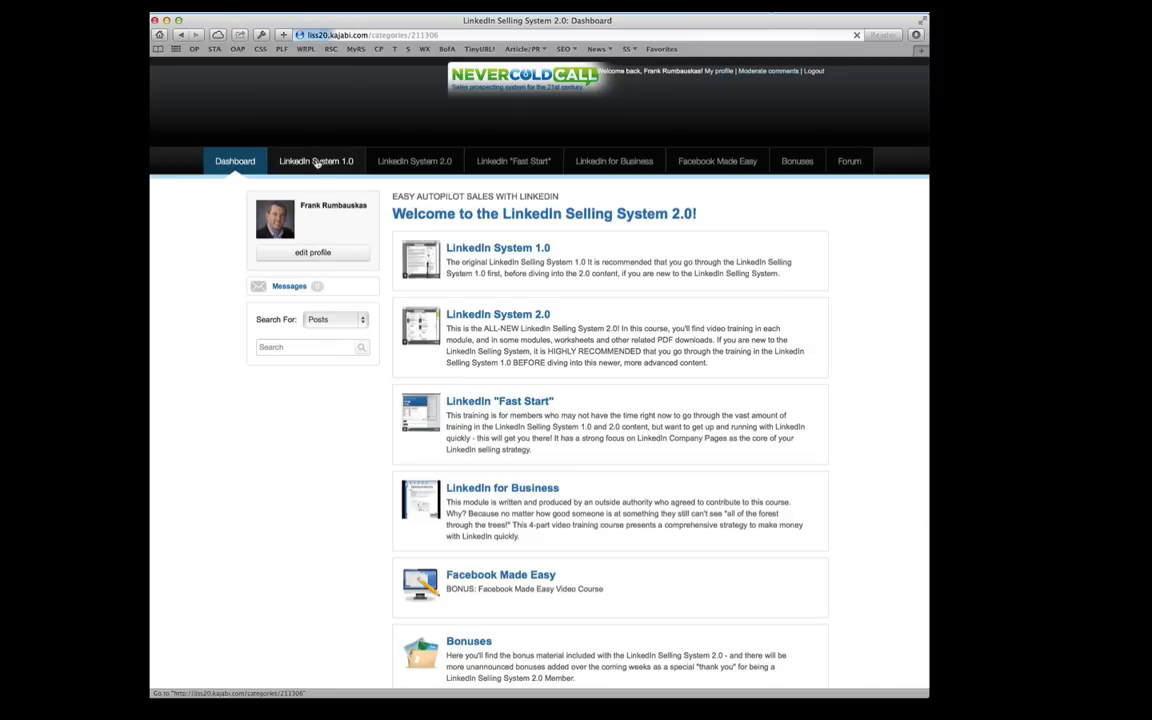
click(316, 161)
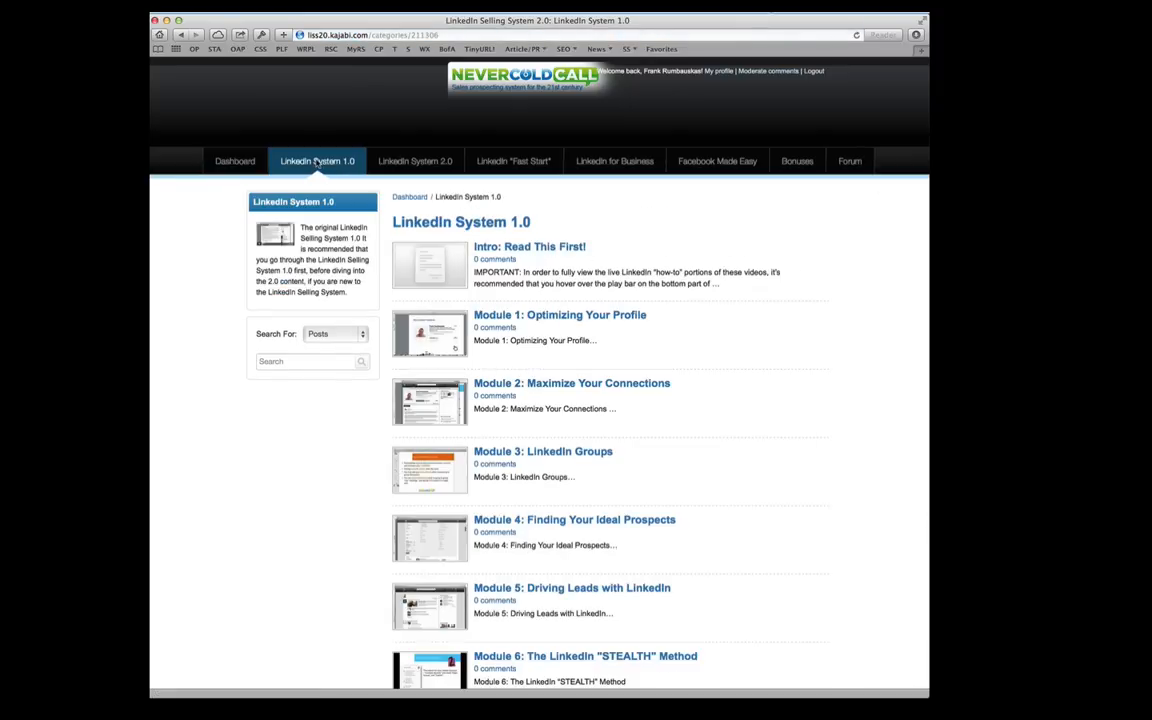
scroll(down, 3)
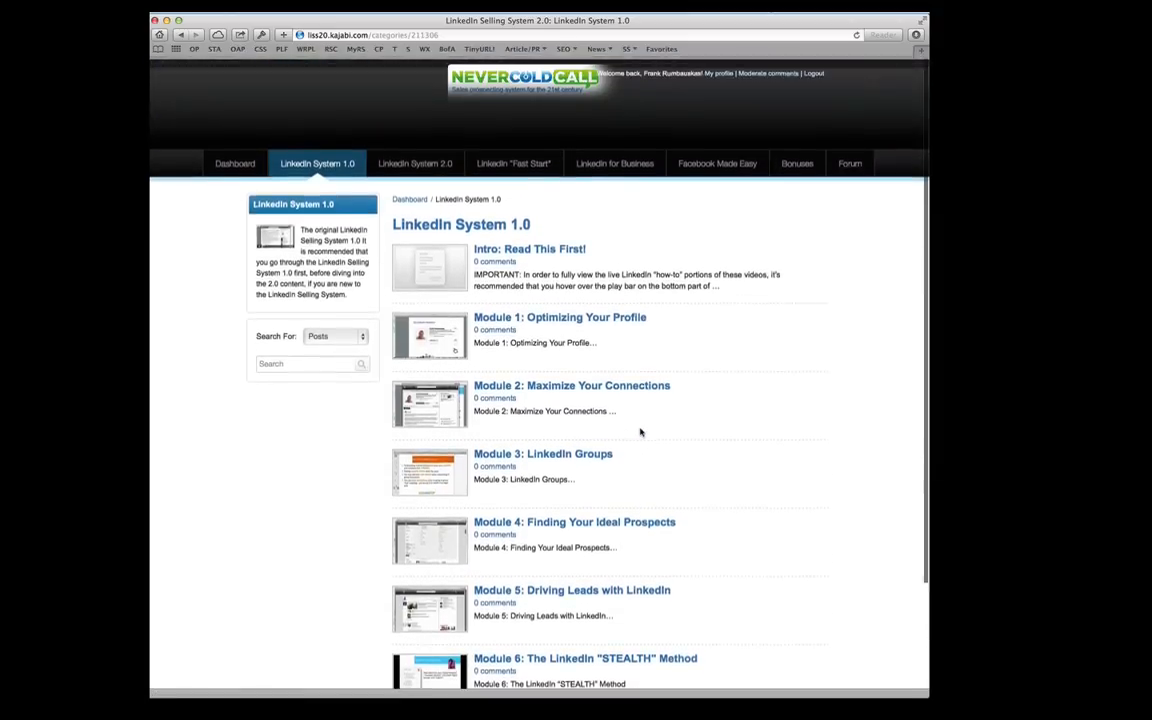
scroll(down, 3)
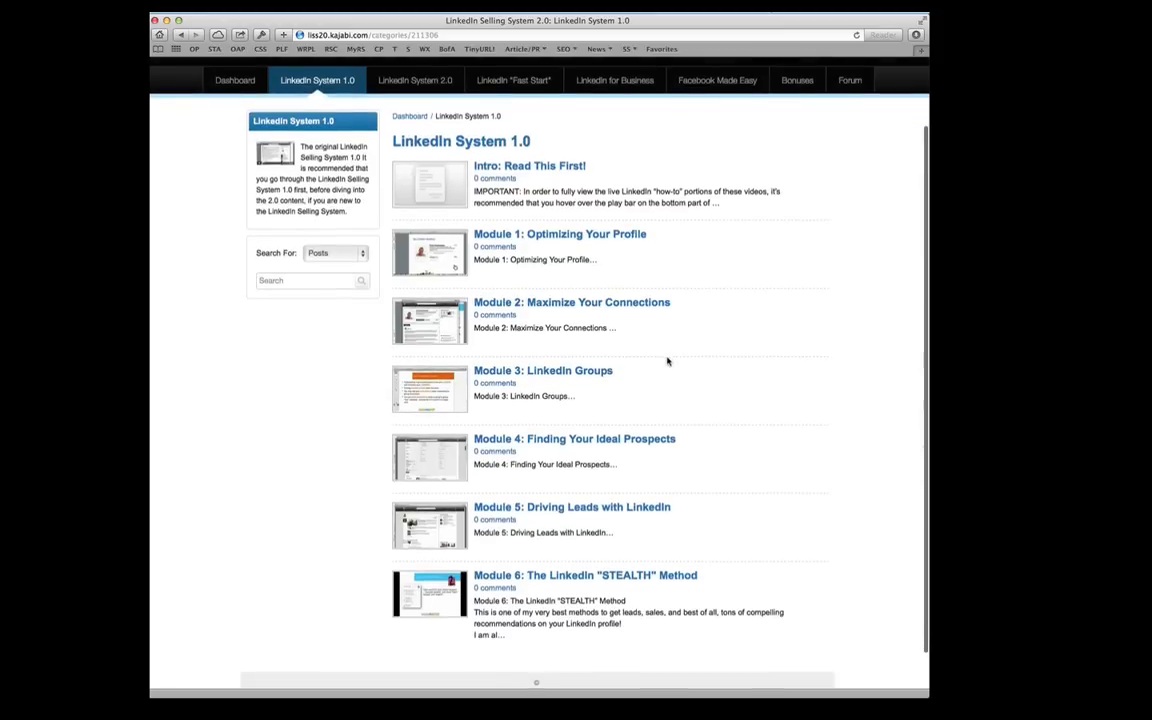
mouse_move(743, 577)
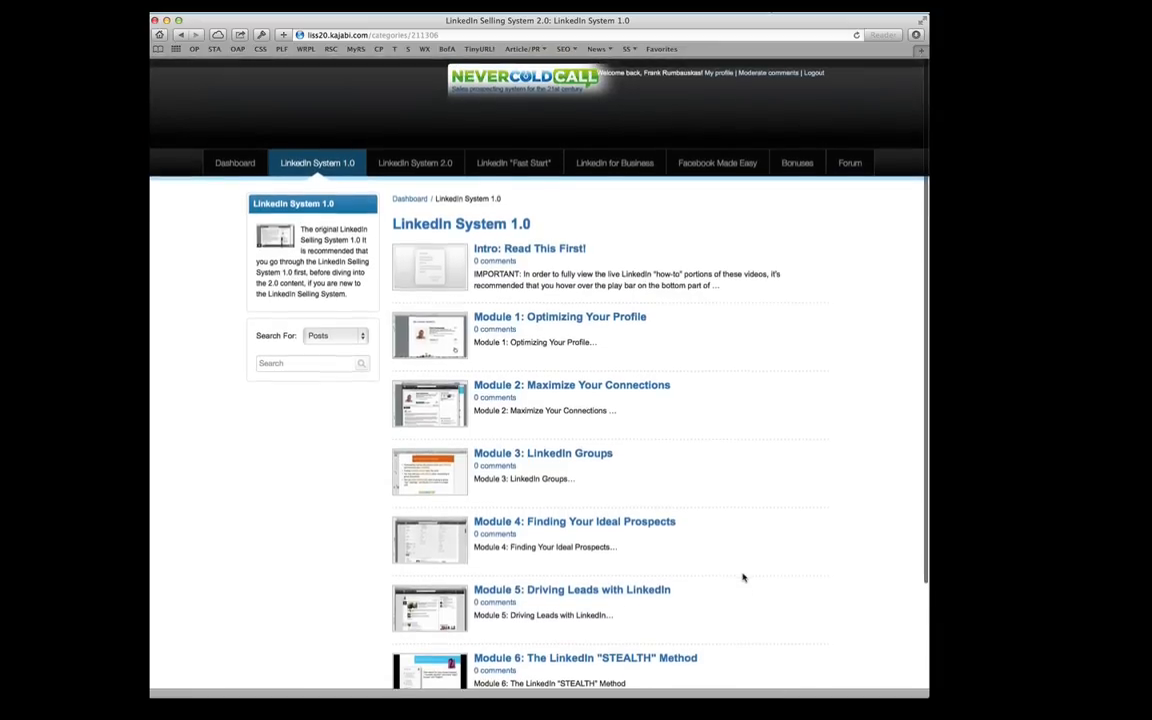
scroll(down, 3)
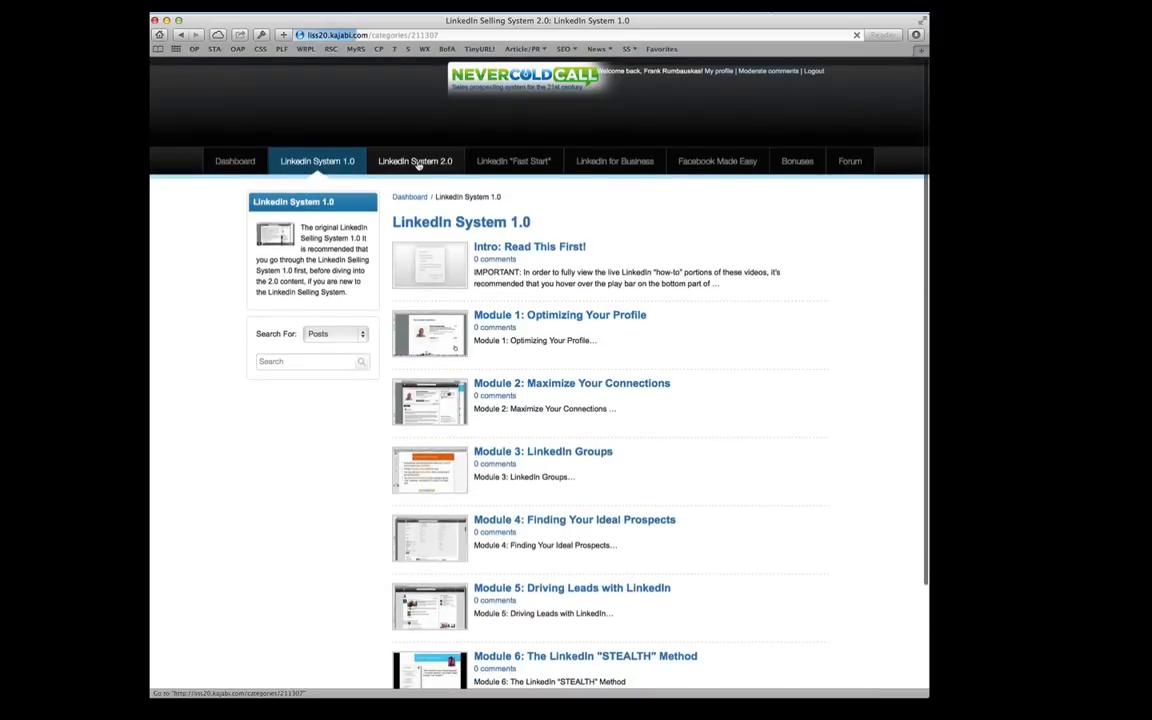
View the LinkedIn System 2.0 course modules, from keyword research to researching new customers.
click(415, 161)
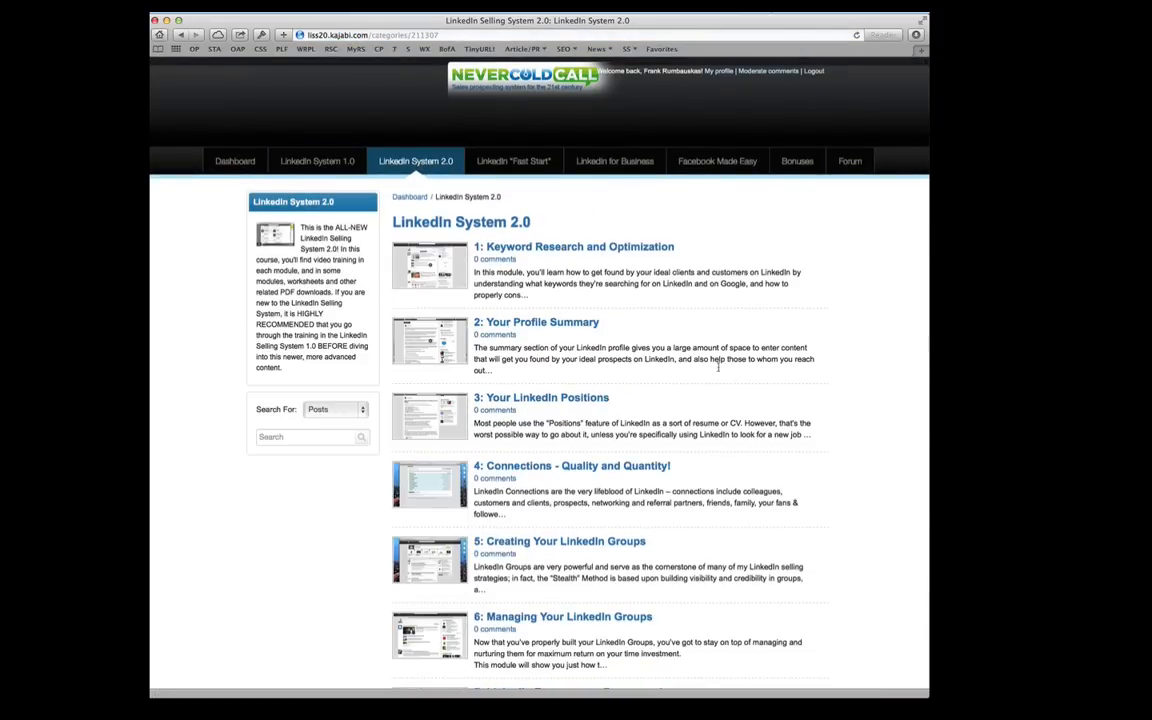
scroll(down, 3)
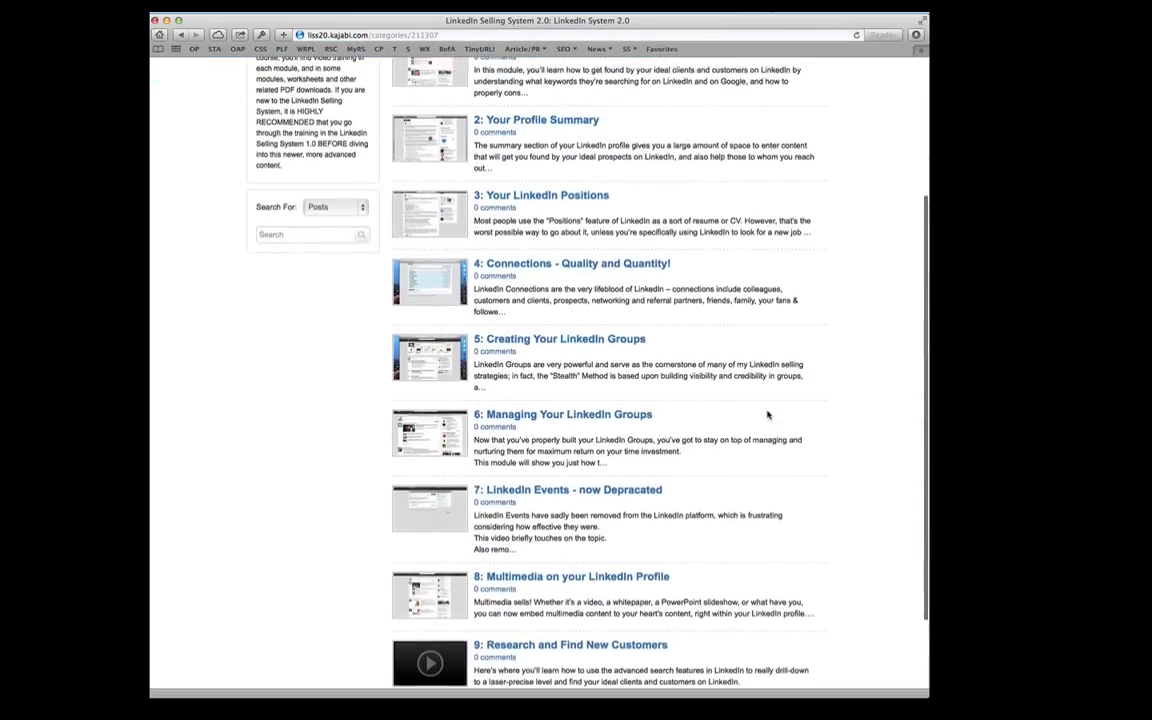
scroll(up, 3)
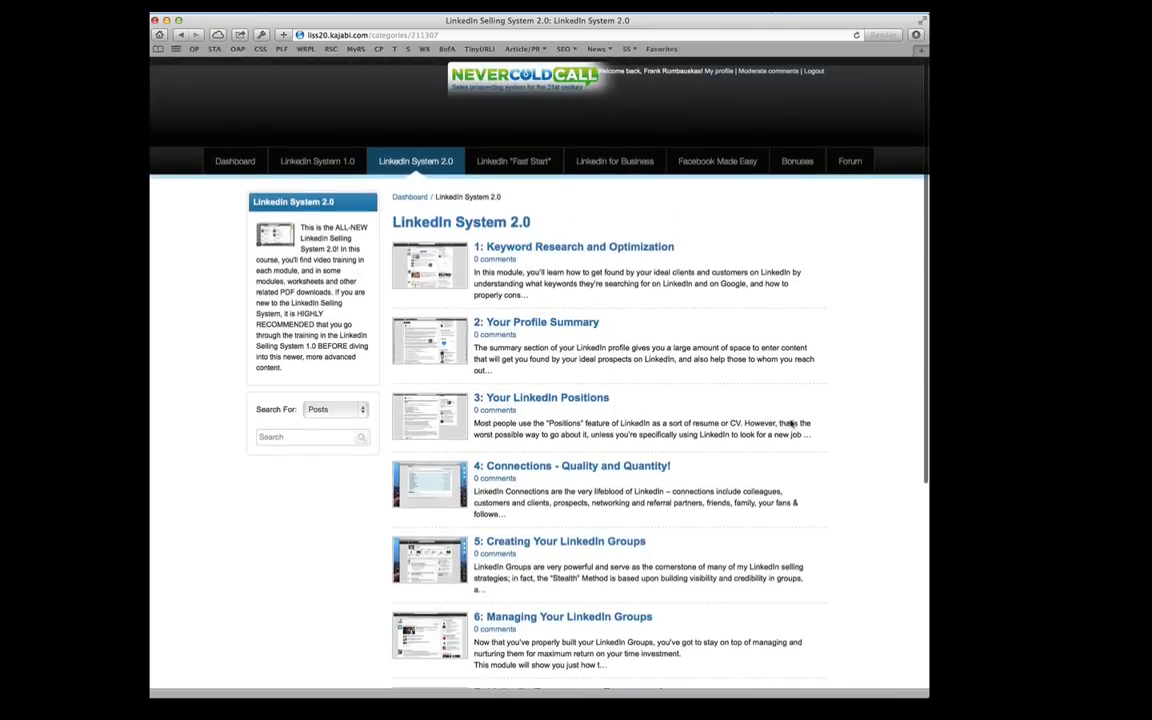
mouse_move(560, 340)
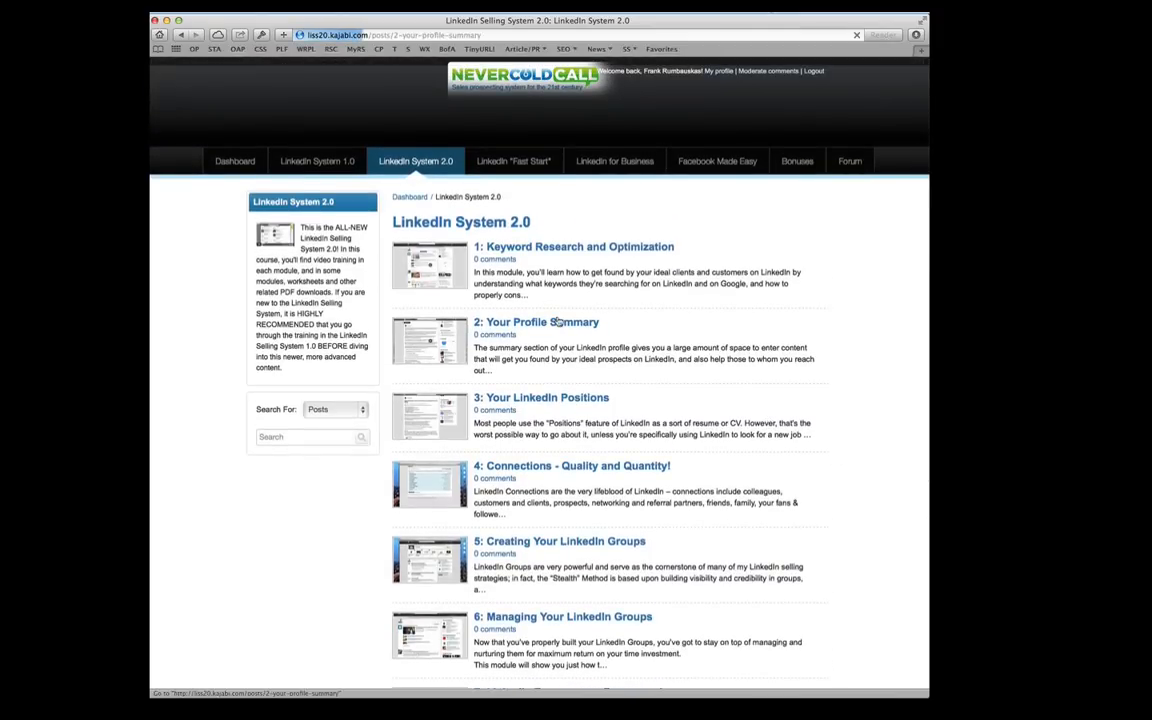
View the '2: Your Profile Summary' lesson with its description, video and empty comments.
click(537, 321)
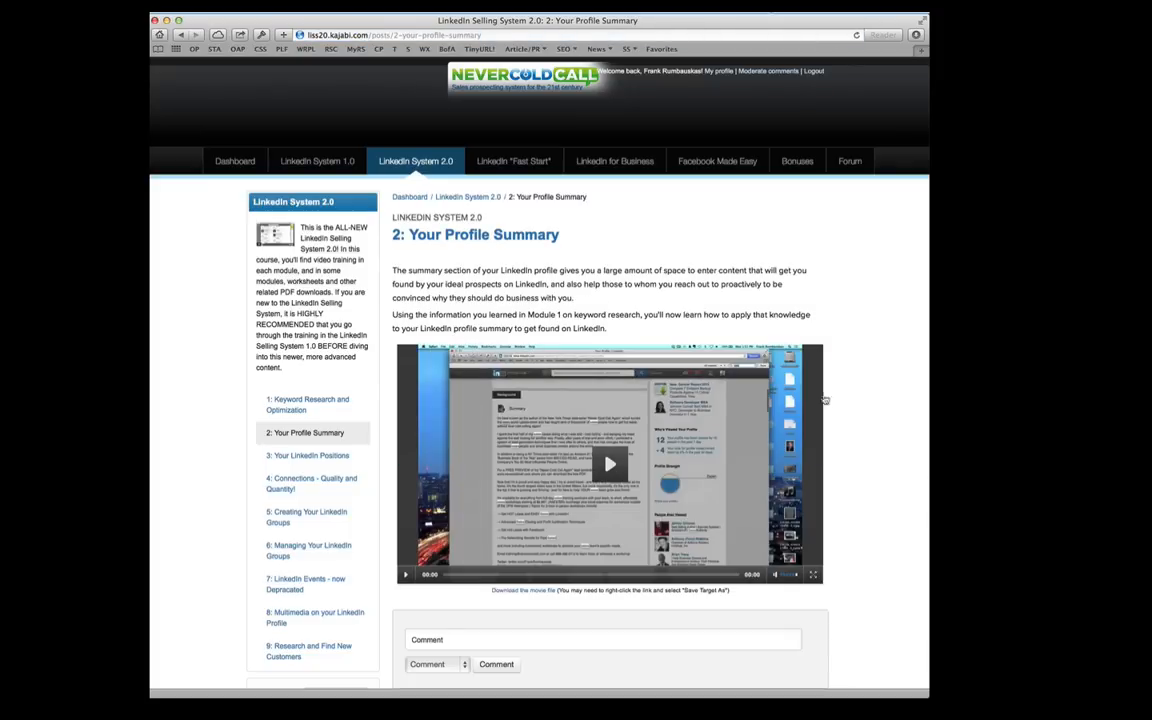
scroll(down, 3)
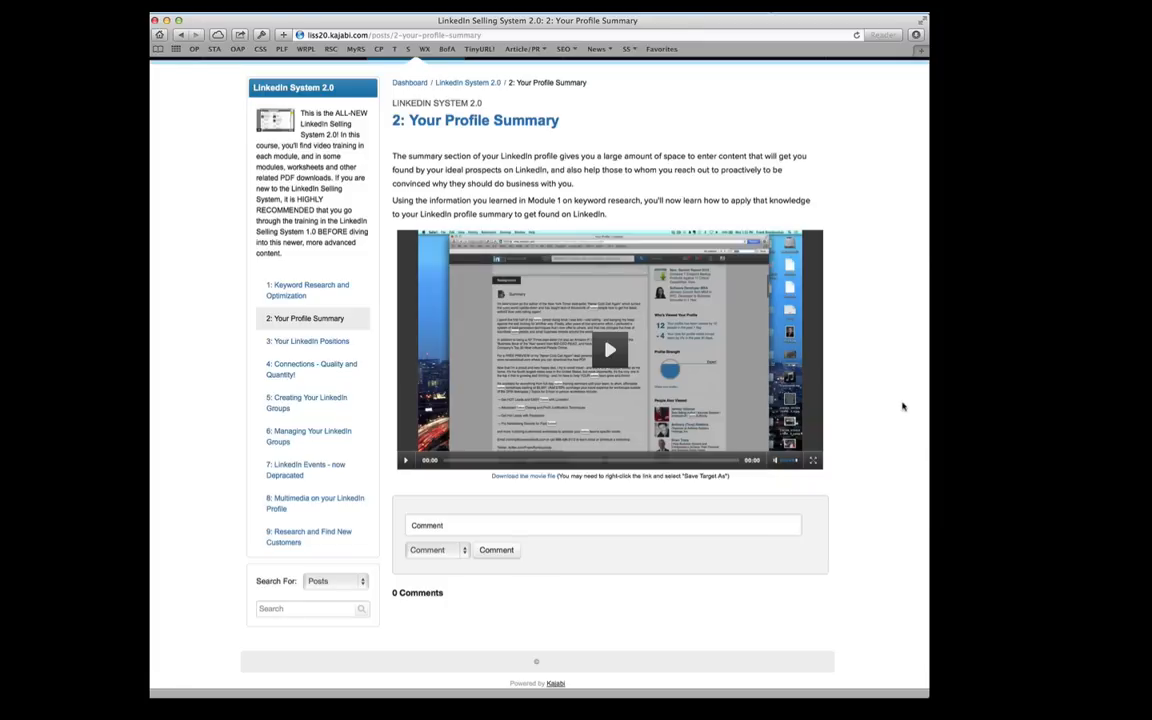
mouse_move(636, 567)
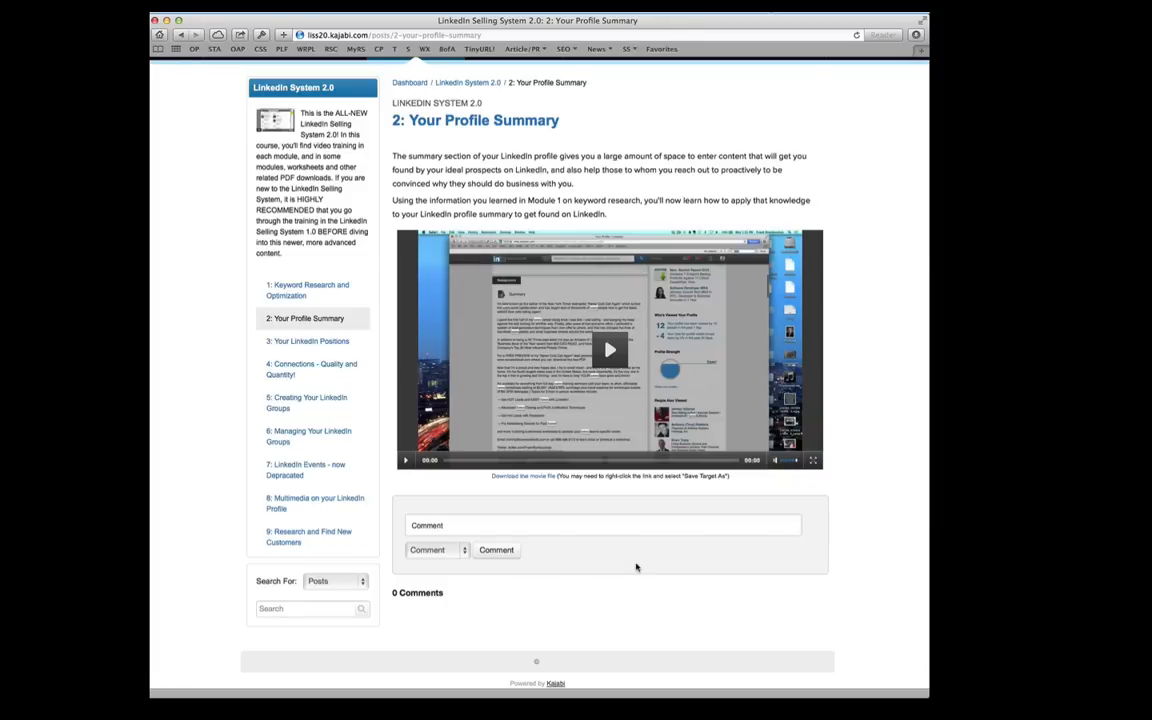
mouse_move(520, 476)
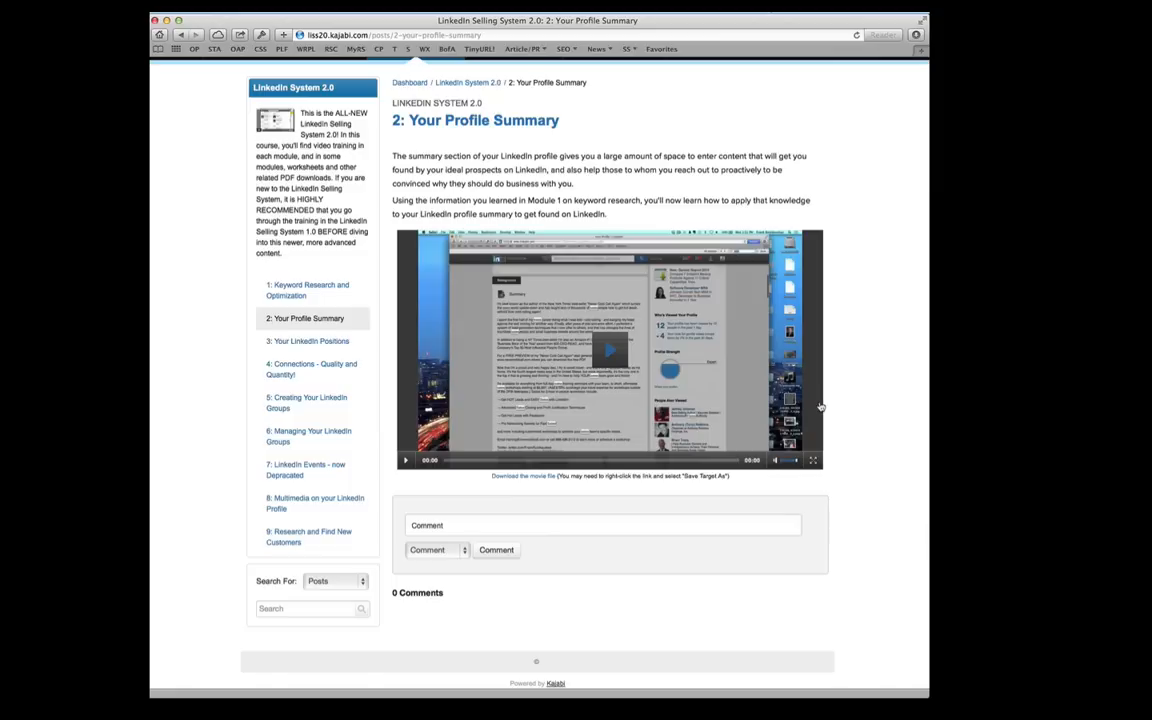
Play the lesson video briefly and show the comment types Comment, Question, Suggestion and Answer.
click(609, 350)
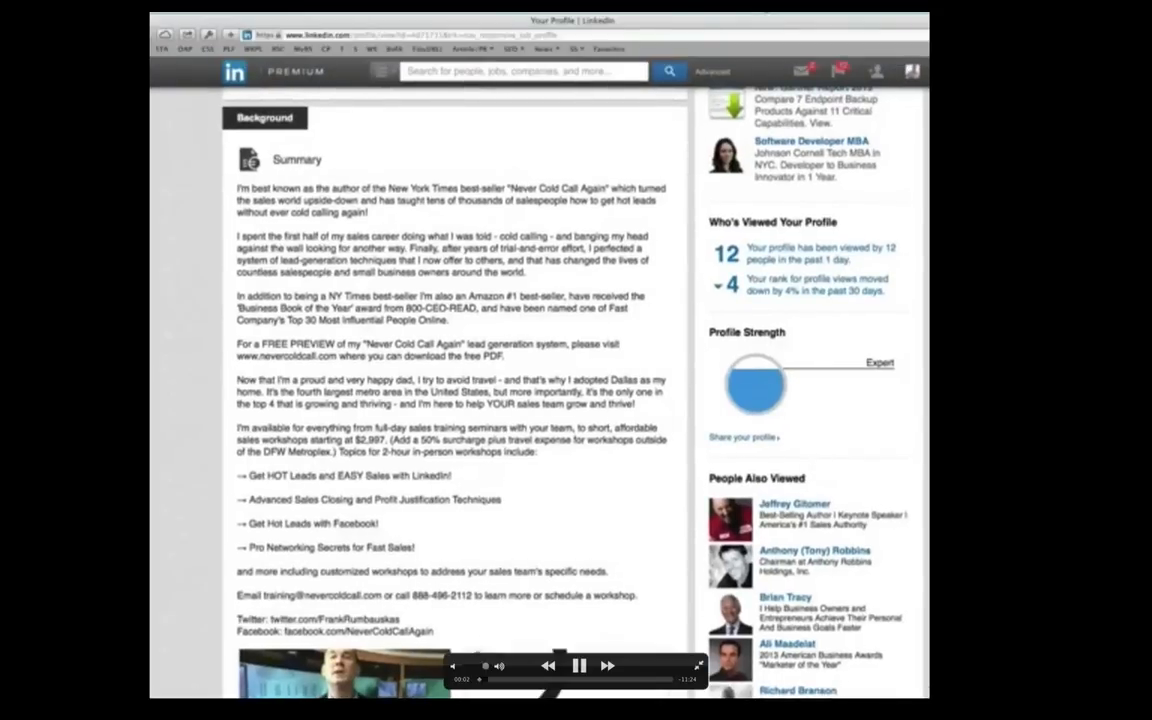
mouse_move(708, 433)
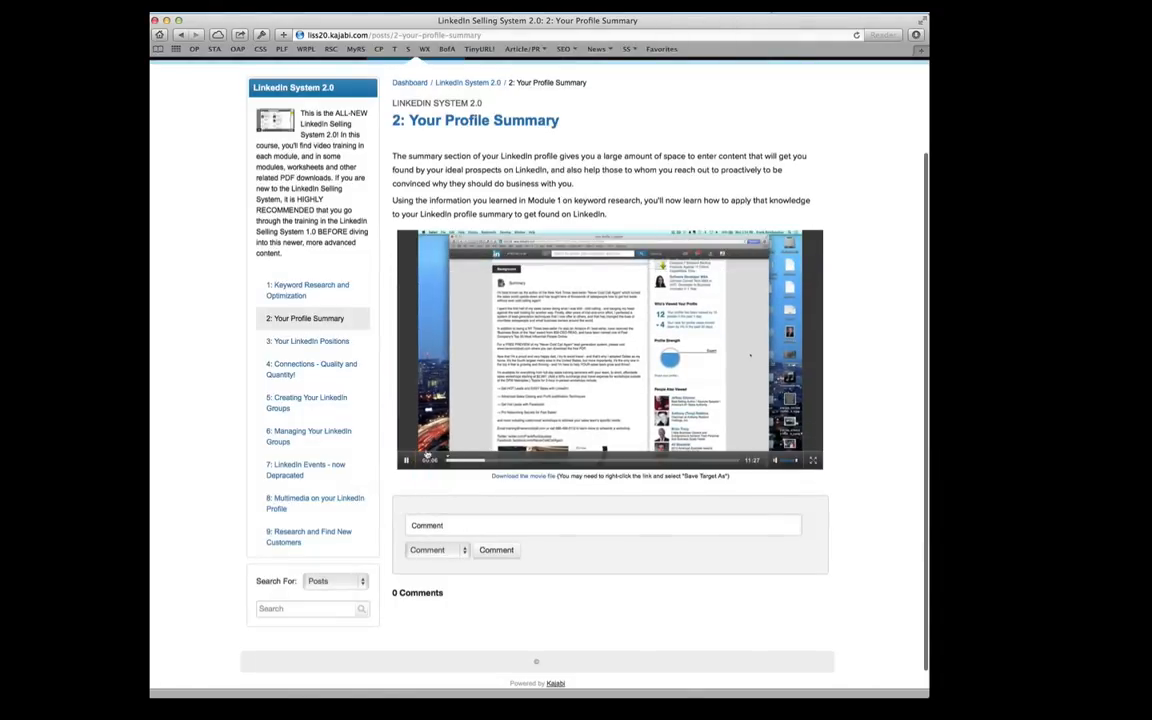
scroll(down, 3)
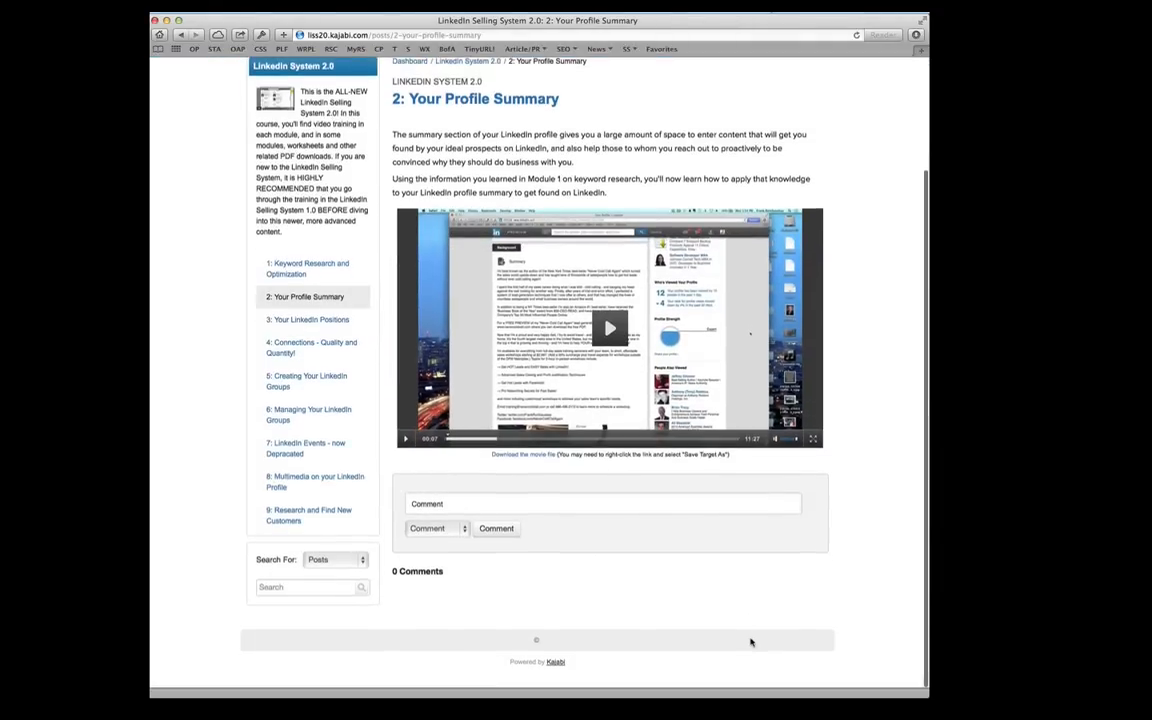
click(435, 528)
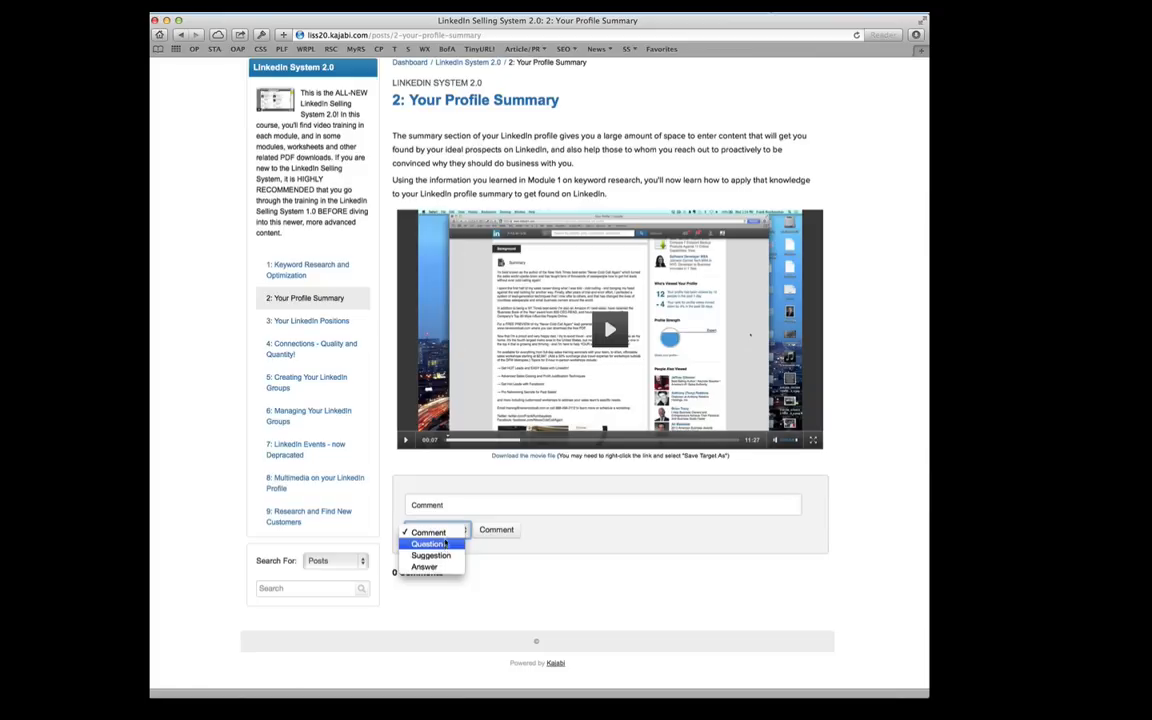
mouse_move(424, 566)
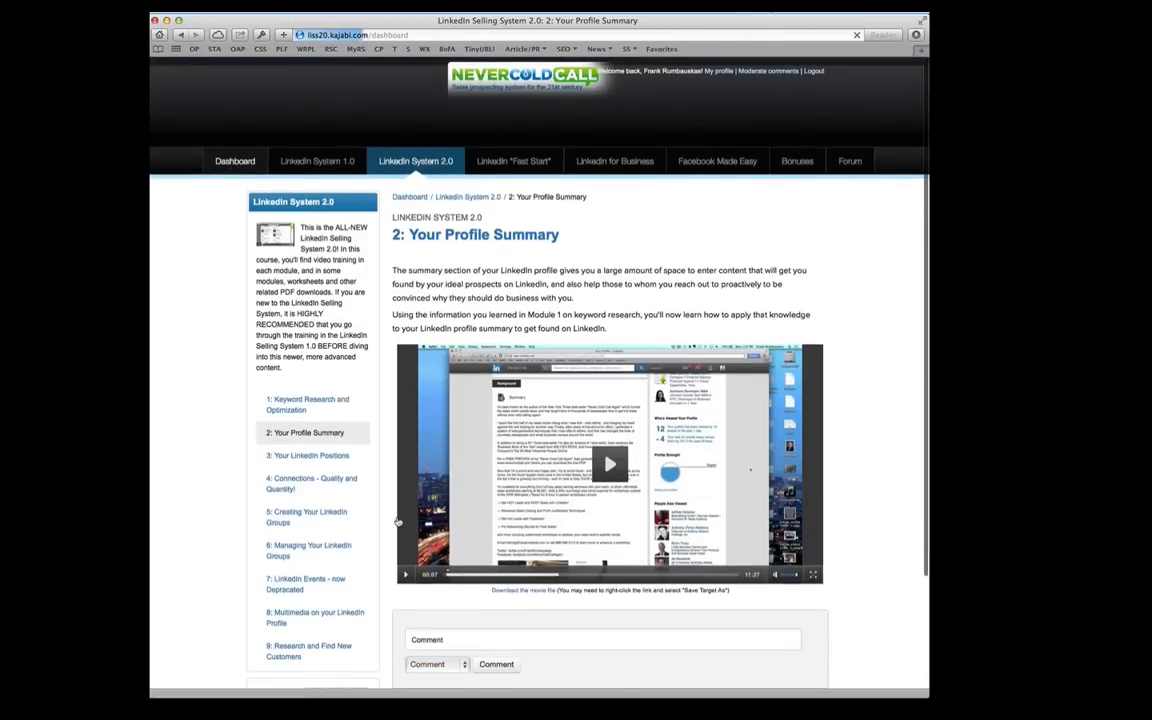
click(234, 161)
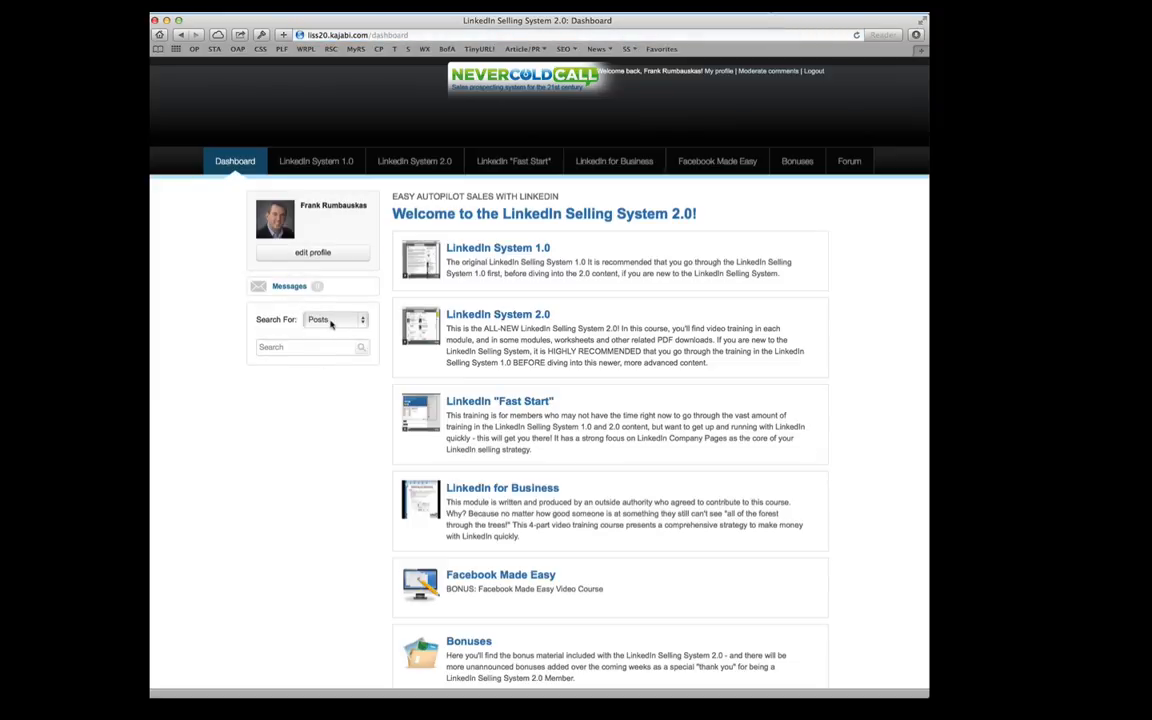
click(414, 161)
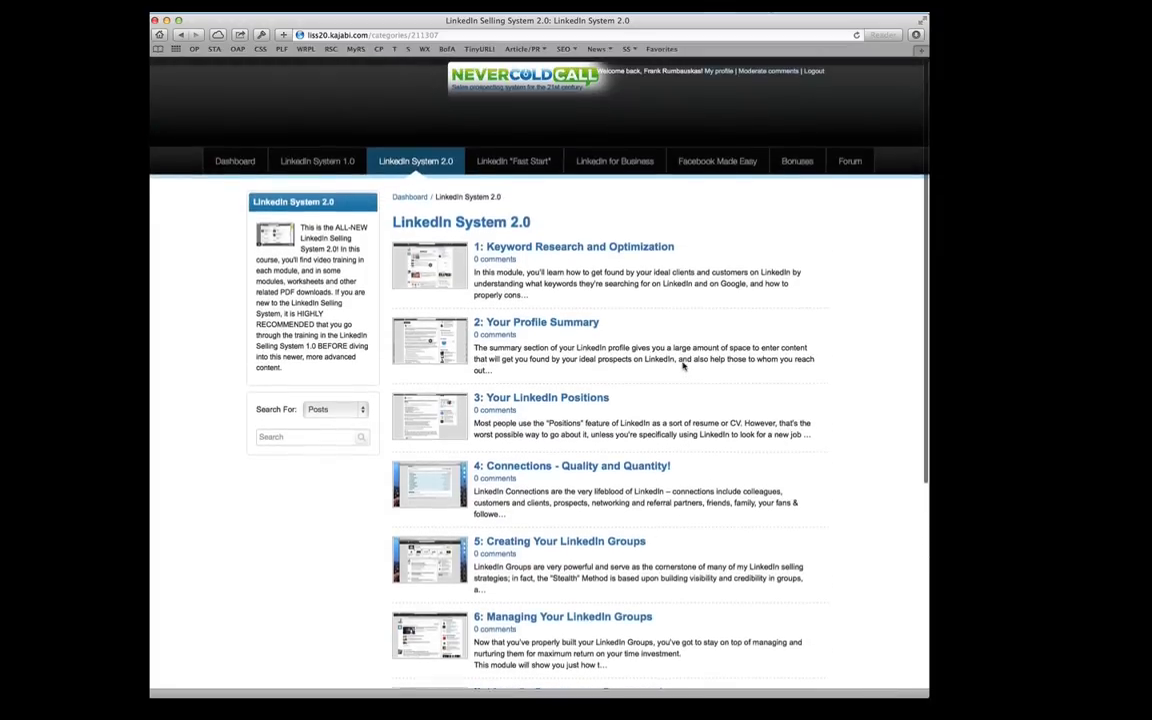
mouse_move(819, 384)
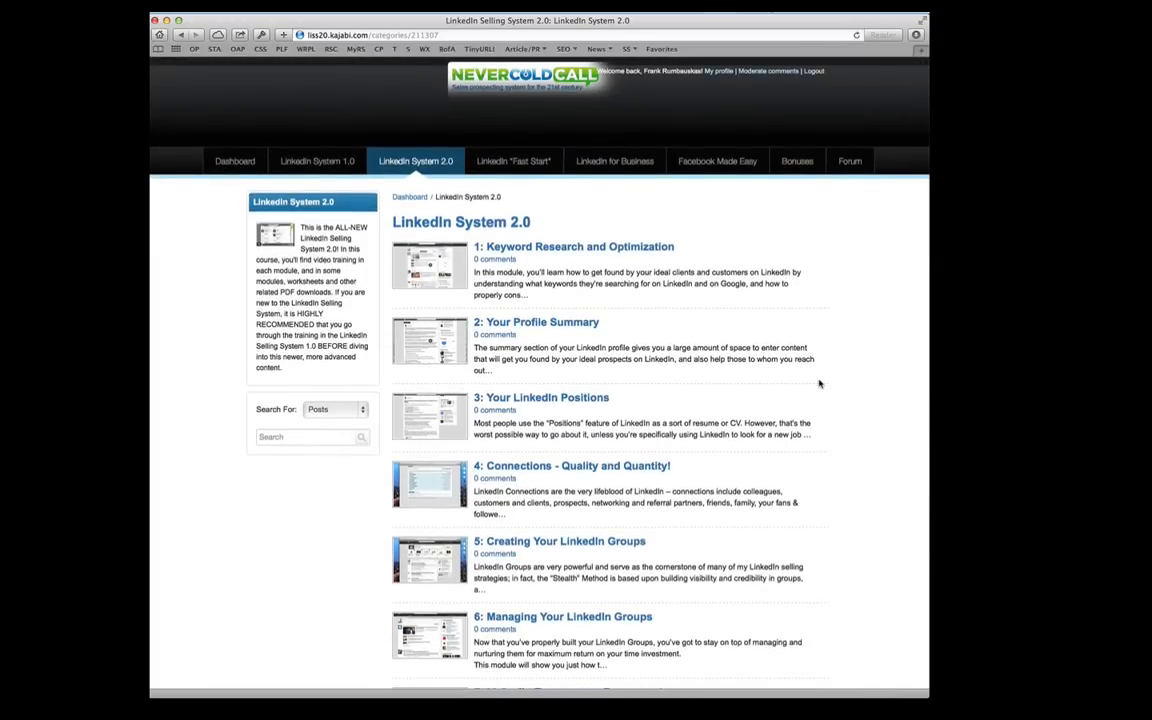
mouse_move(317, 161)
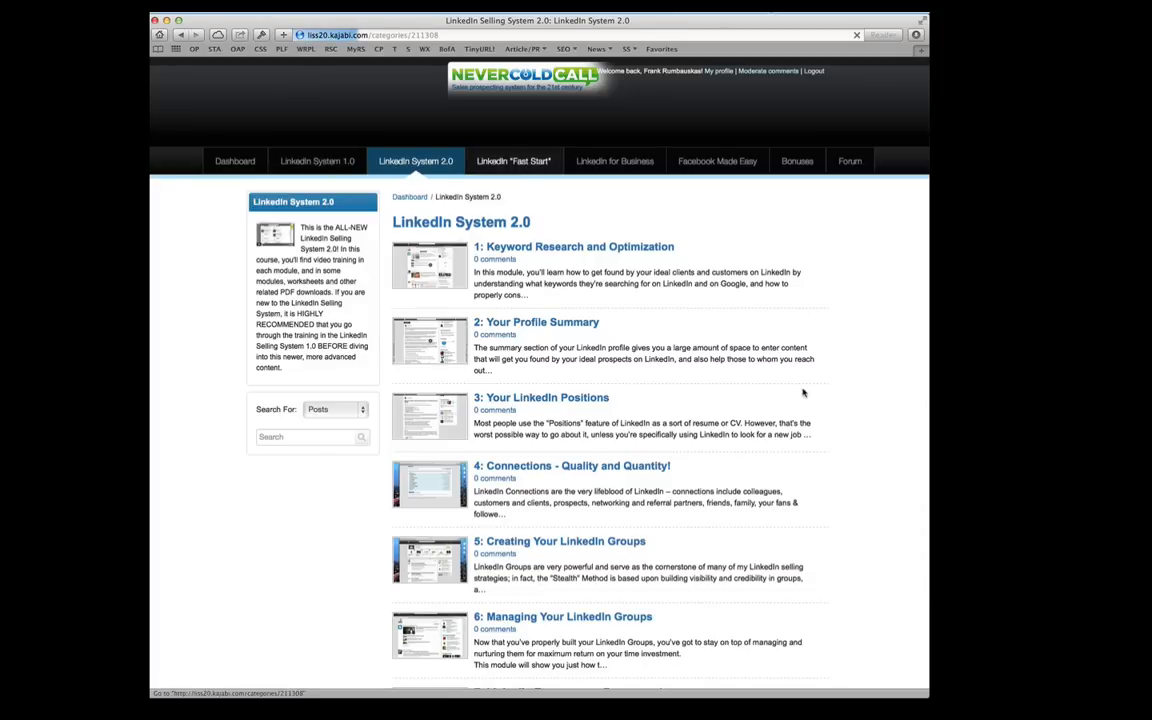
View the LinkedIn "Fast Start" modules, from Introduction through Getting More Followers.
click(513, 161)
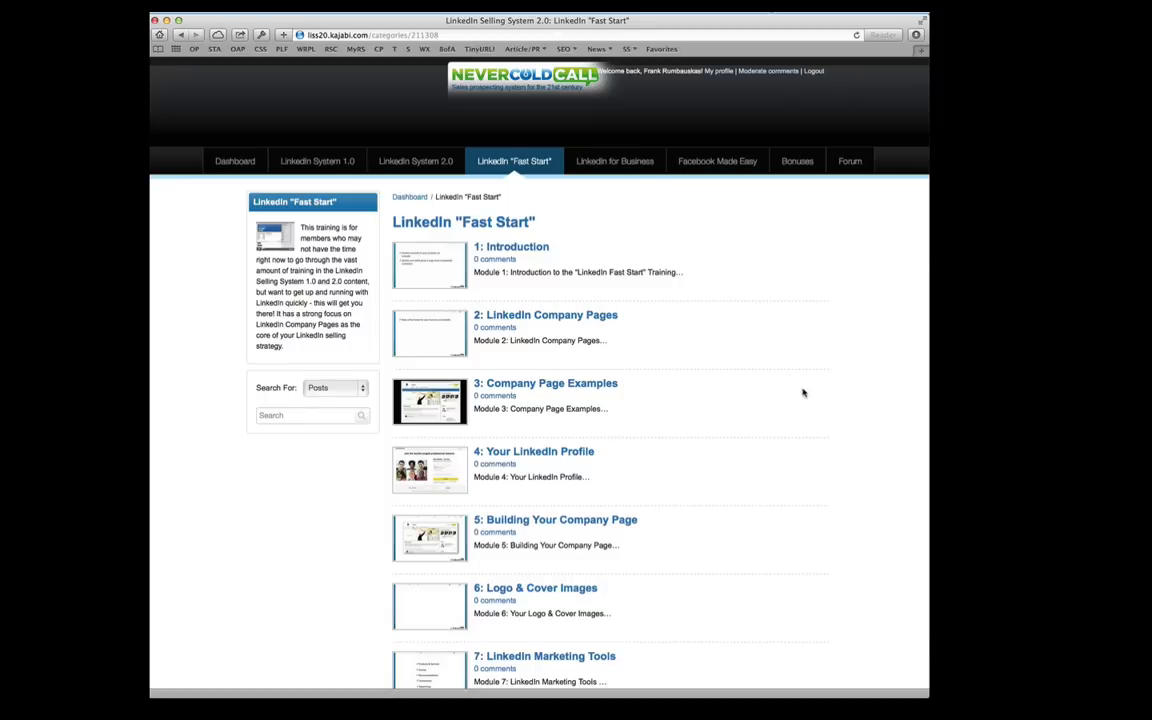
scroll(down, 3)
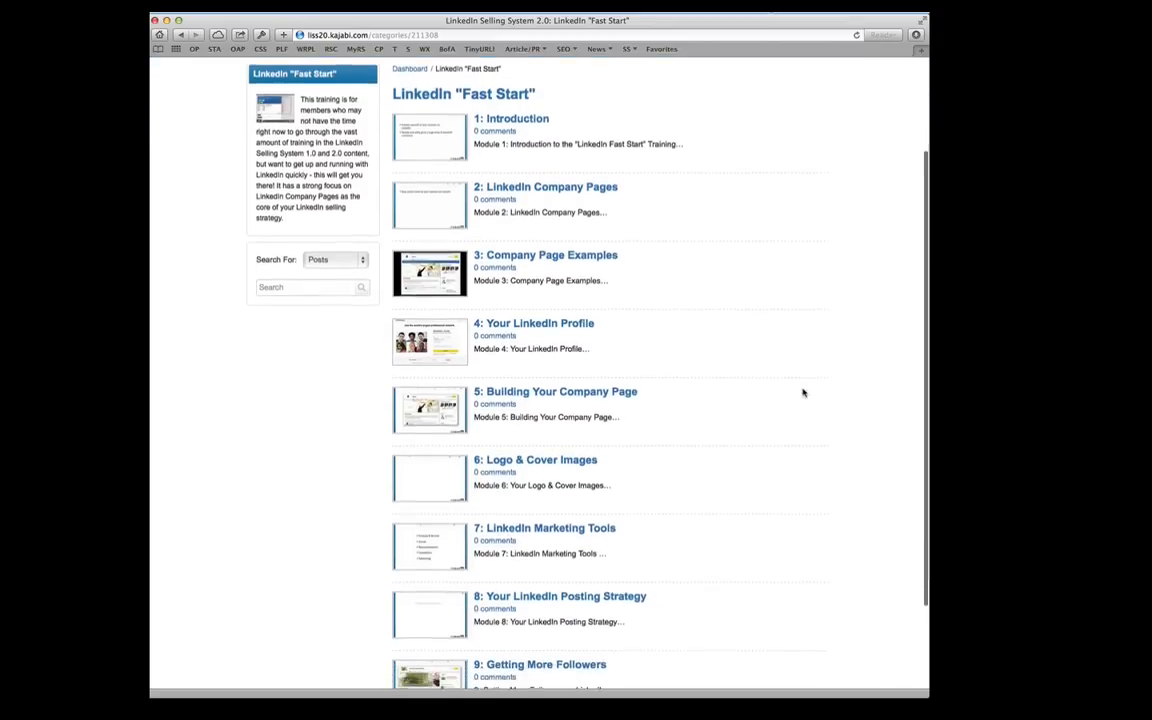
scroll(down, 3)
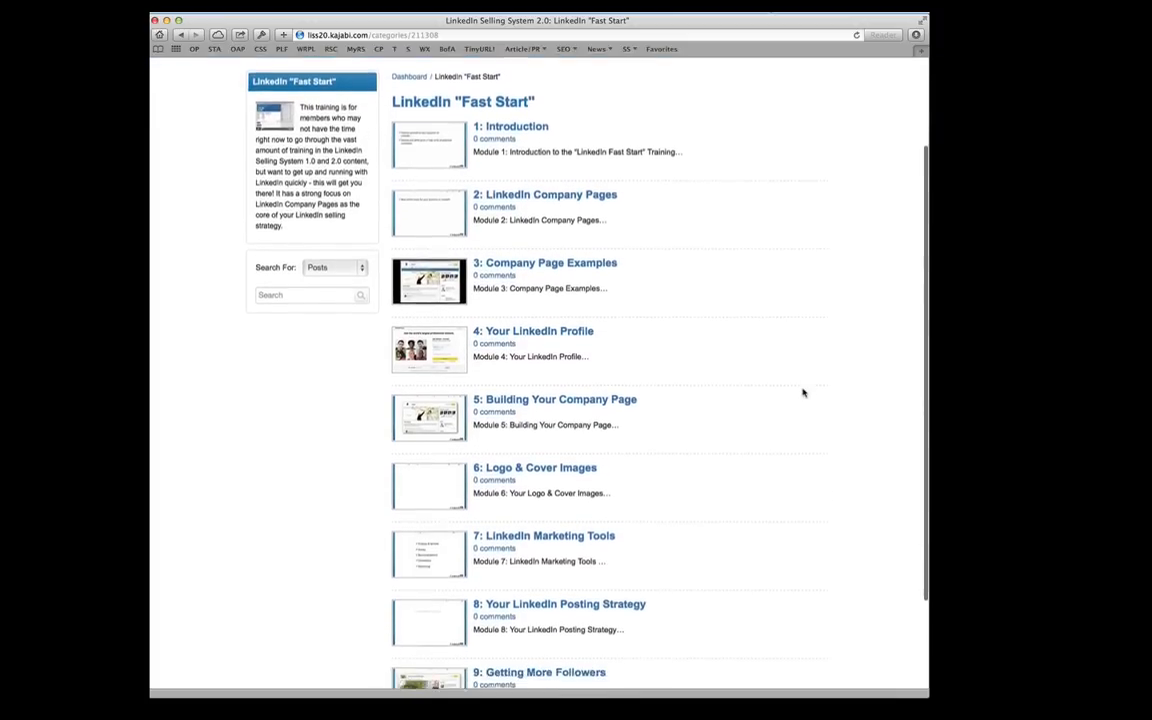
scroll(down, 3)
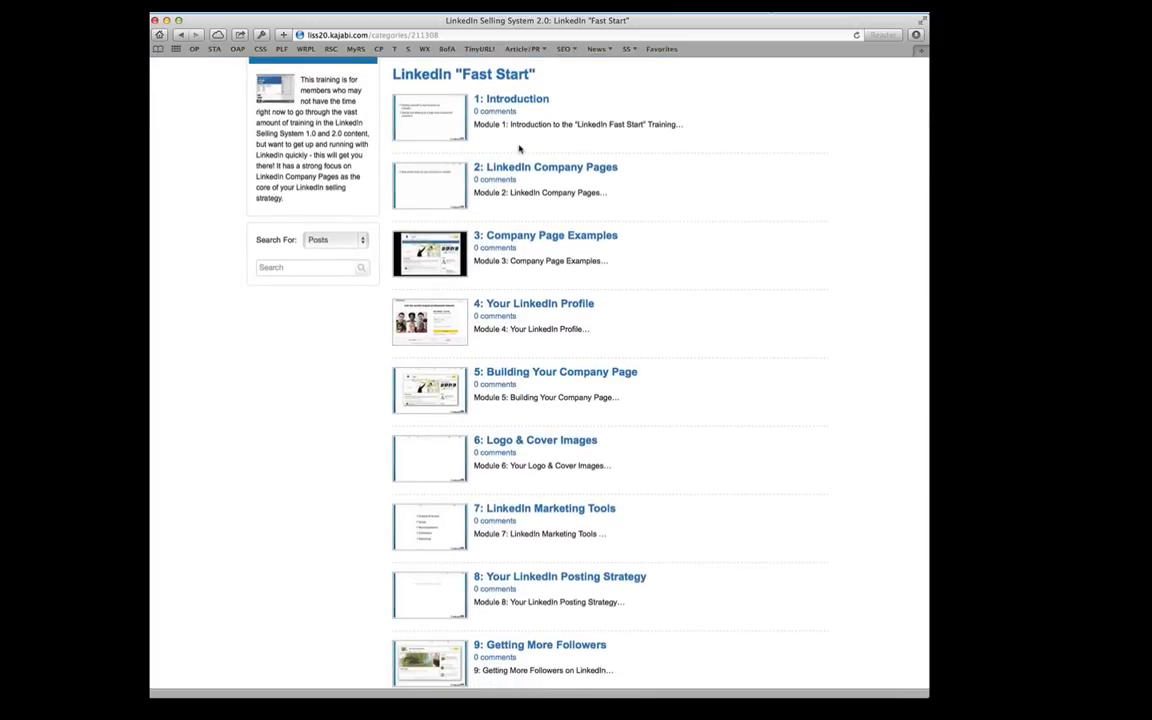
mouse_move(641, 646)
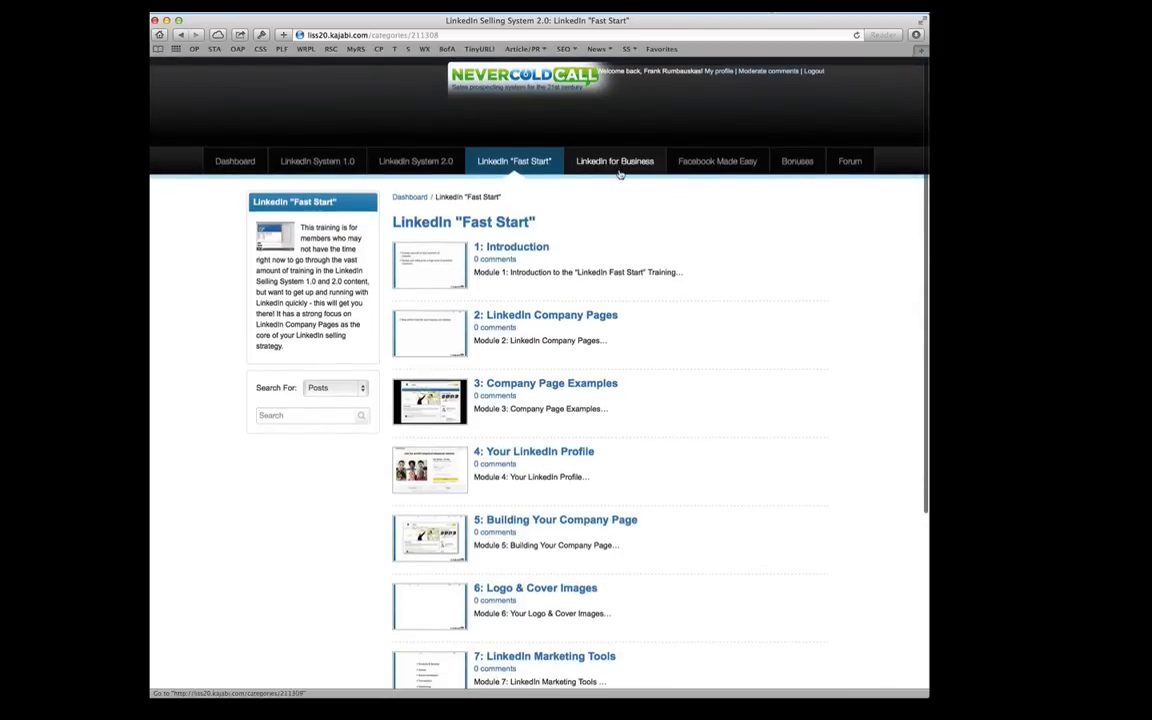
View the LinkedIn for Business Training lesson's video, mind map PDF download and comment box.
click(614, 161)
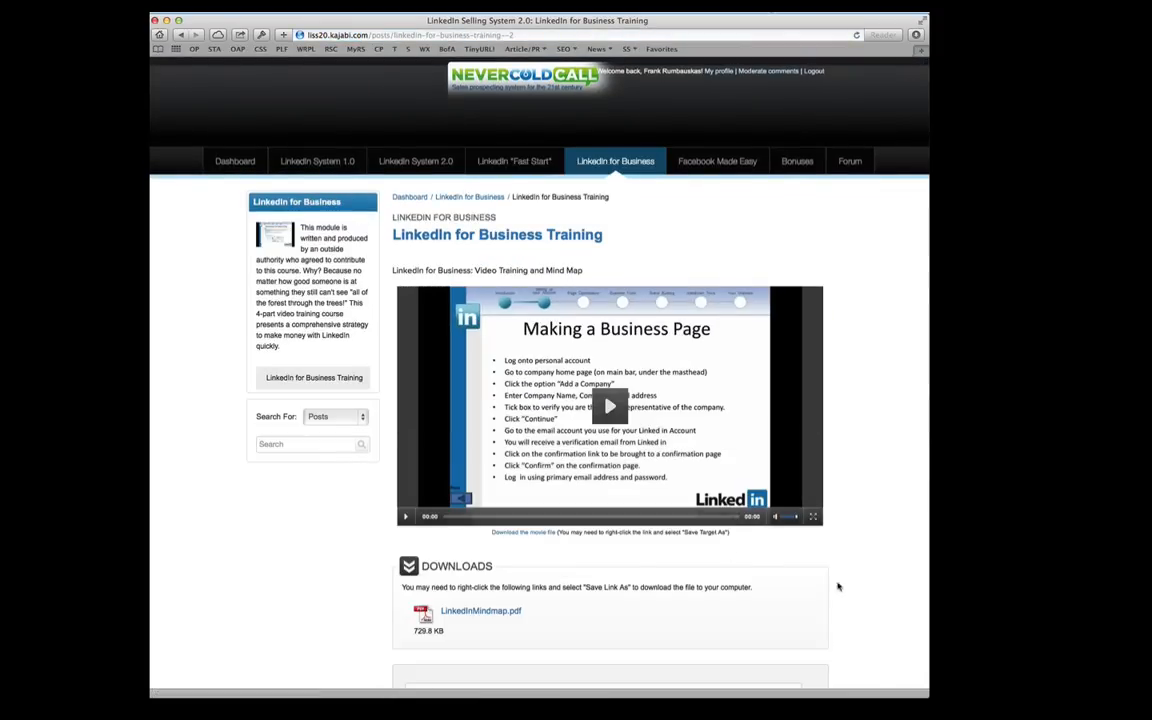
scroll(down, 3)
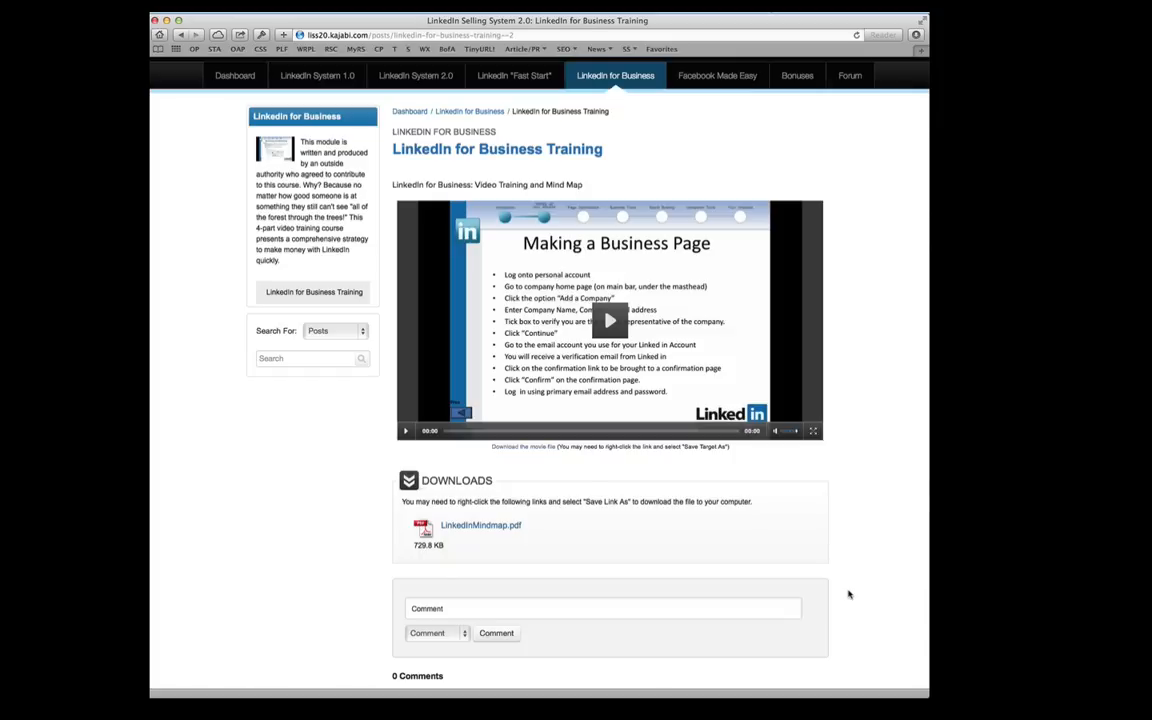
mouse_move(498, 517)
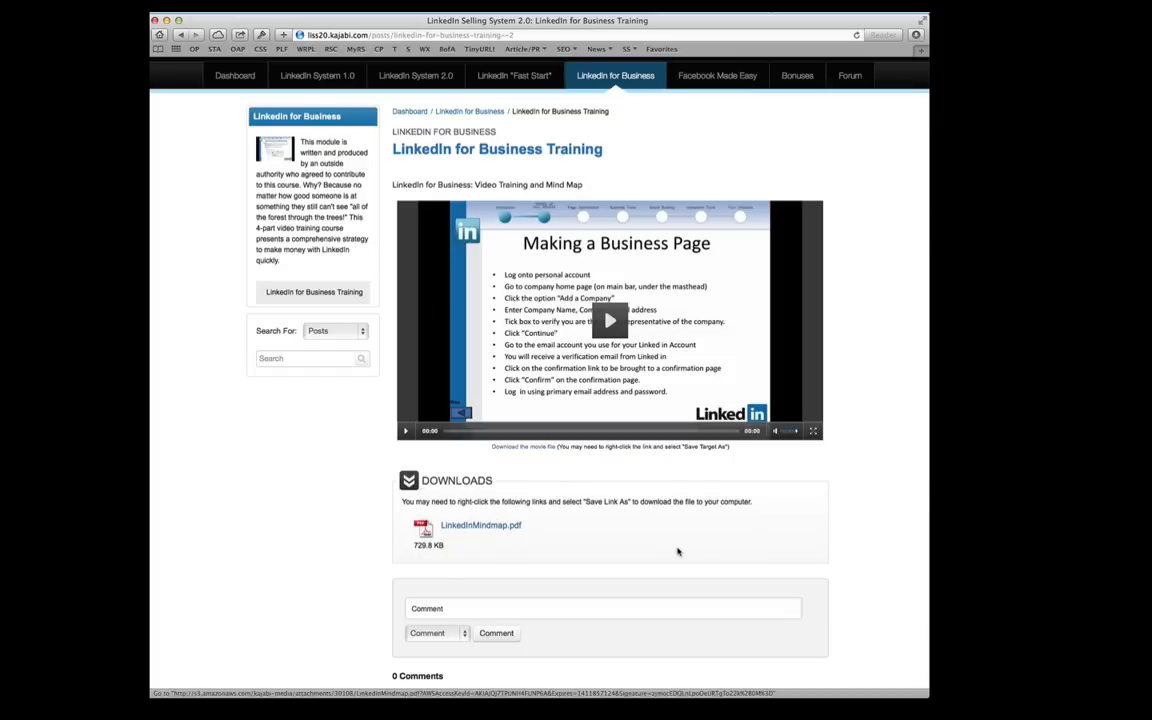
scroll(down, 3)
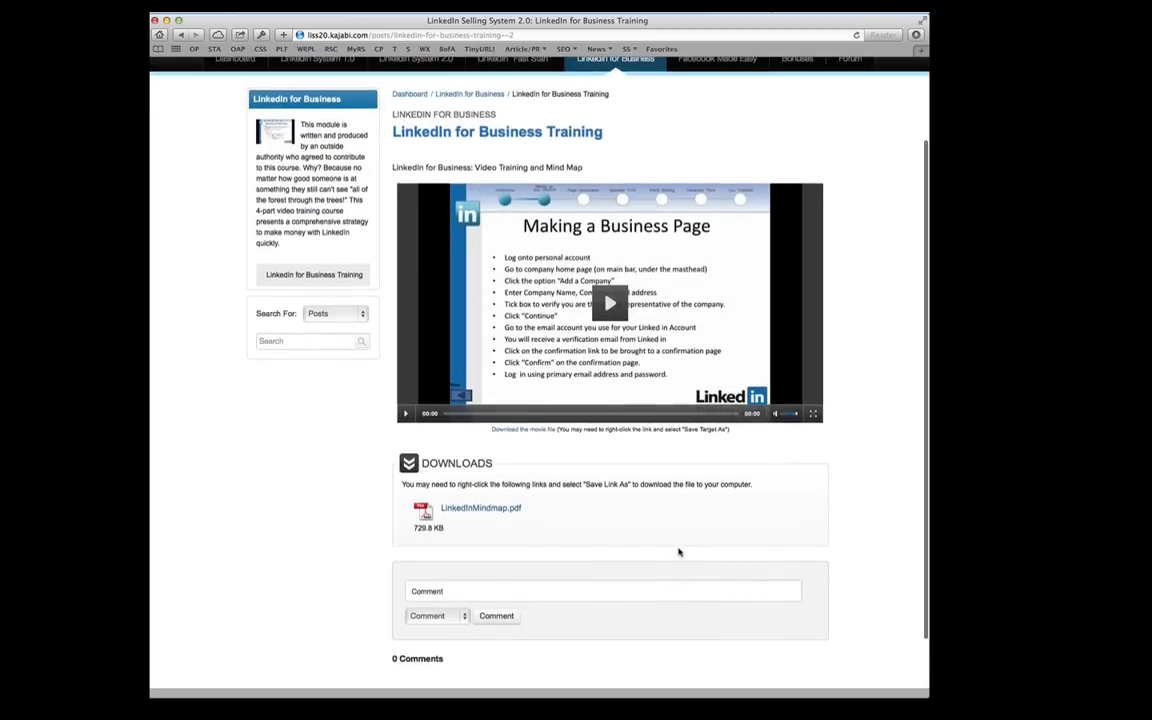
mouse_move(505, 554)
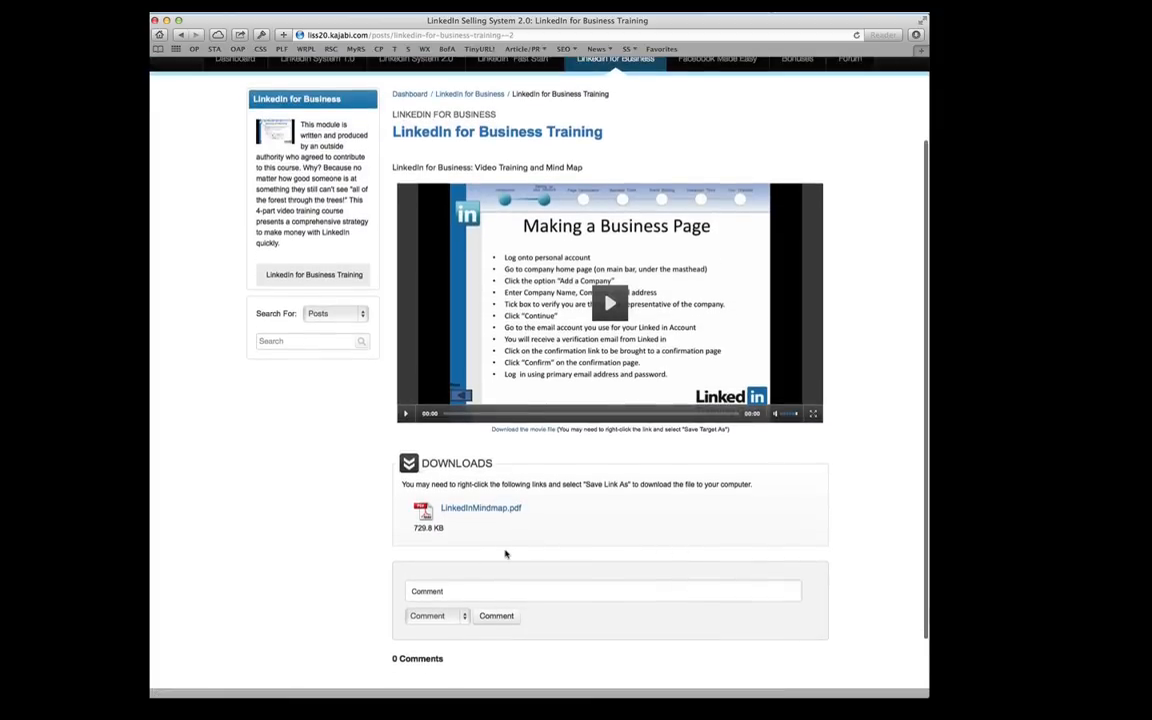
mouse_move(635, 541)
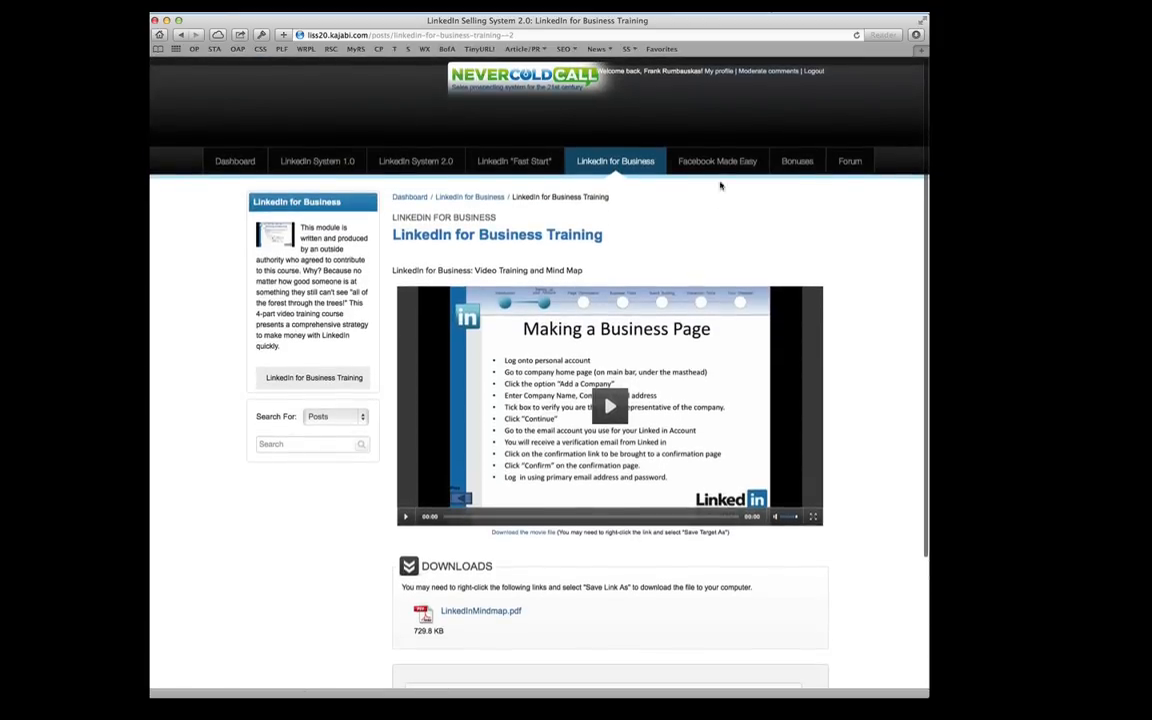
View the Facebook Made Easy course's module list.
click(717, 161)
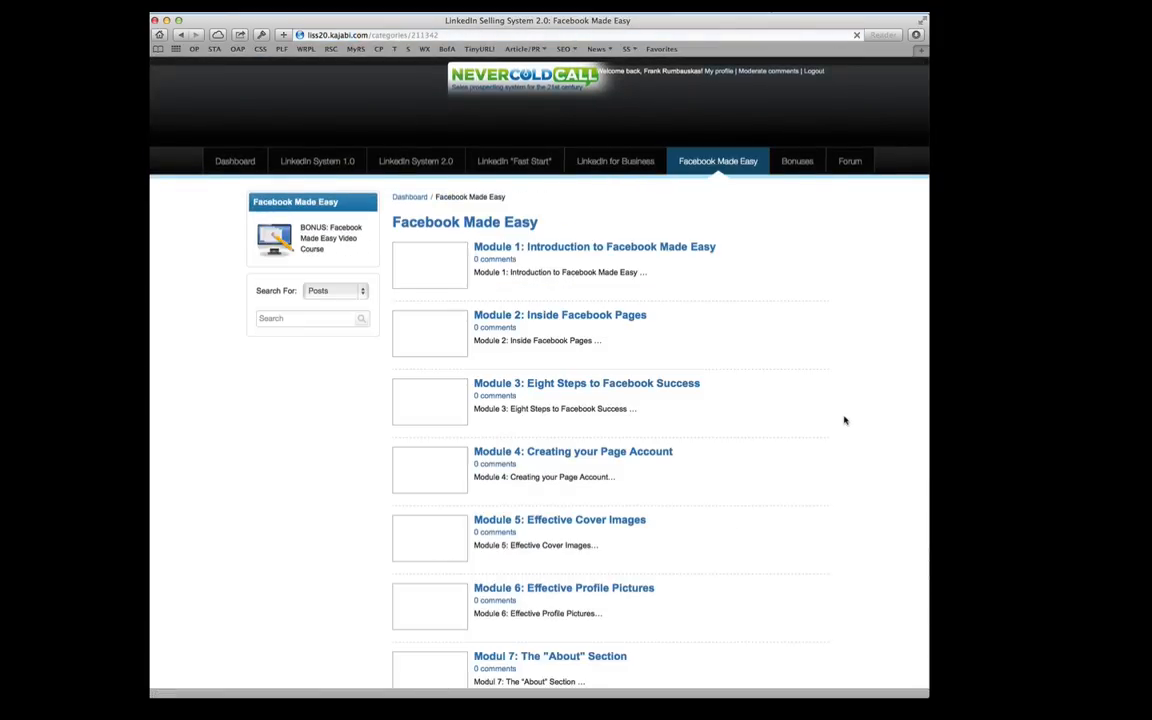
scroll(down, 3)
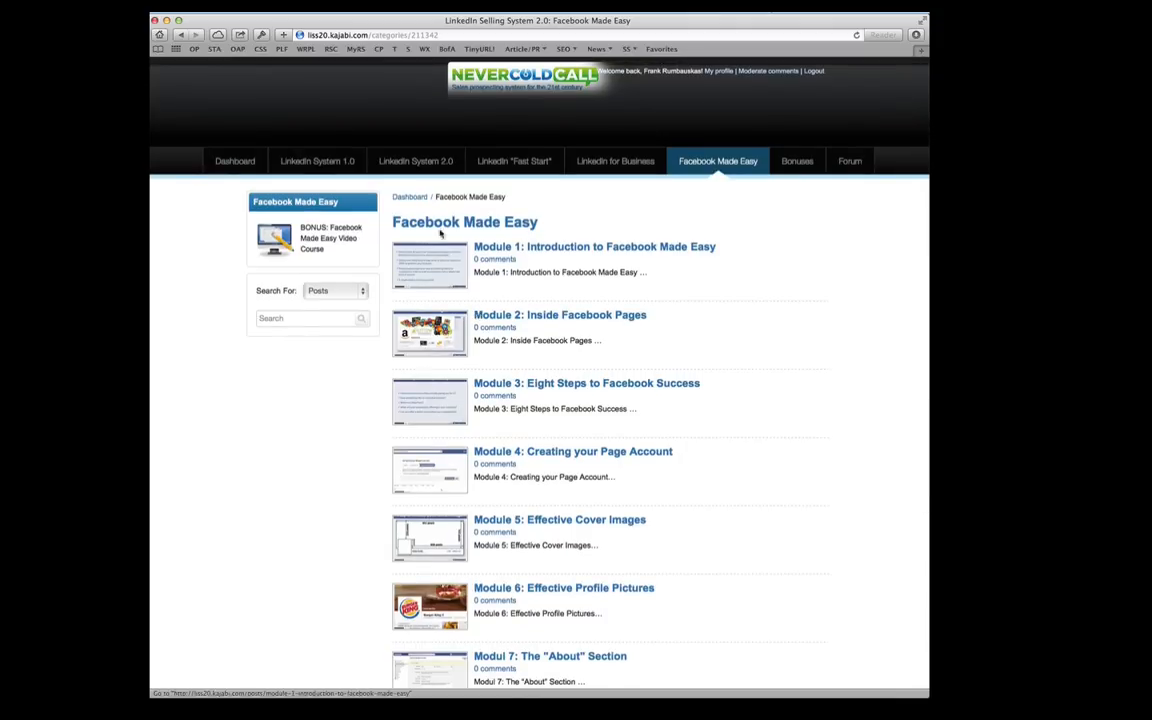
mouse_move(812, 508)
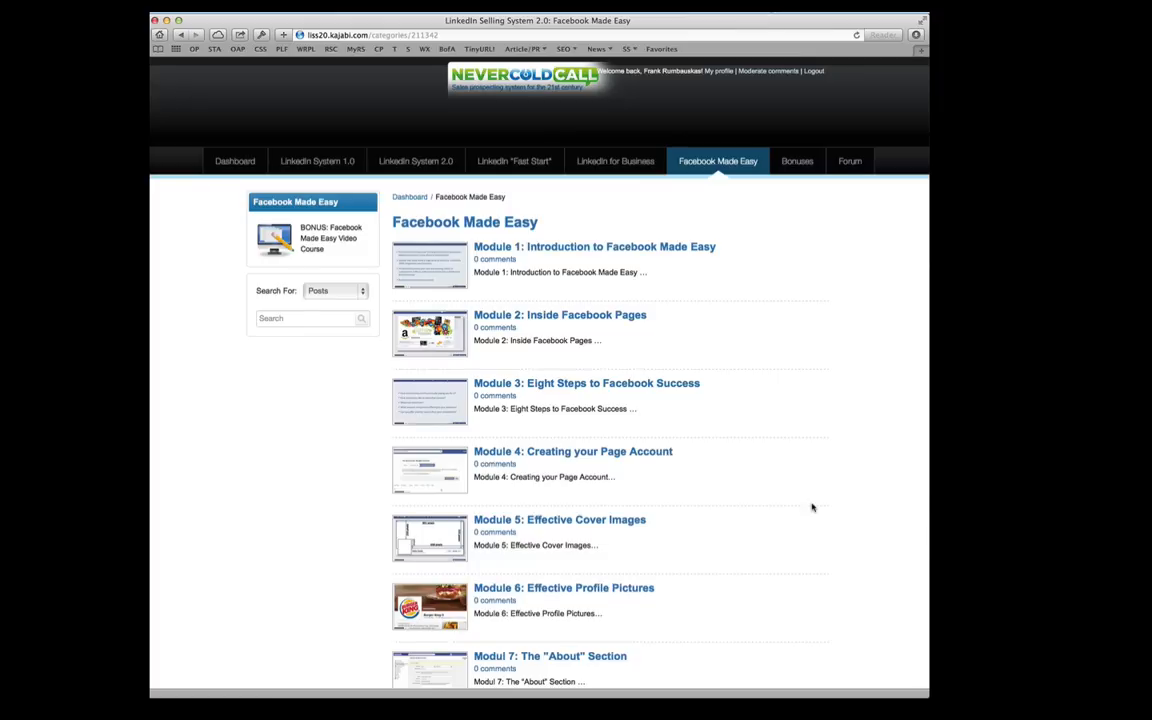
scroll(down, 3)
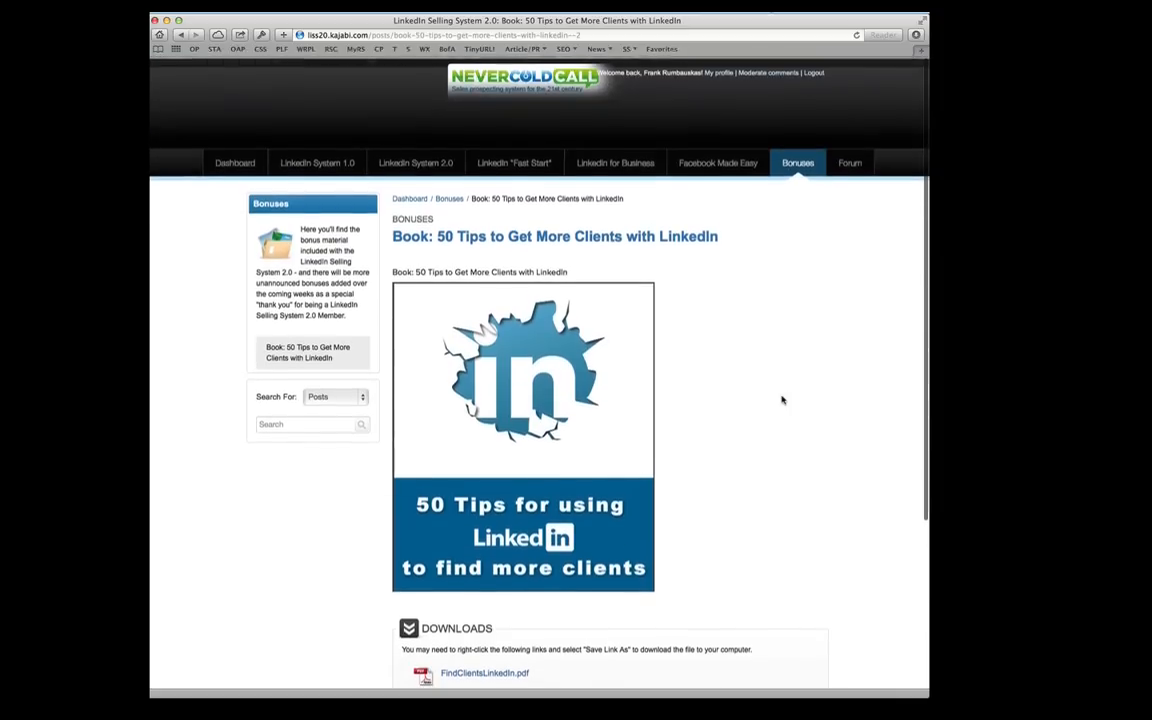
Review the 50 Tips book's PDF download, then go to the member forum.
scroll(down, 3)
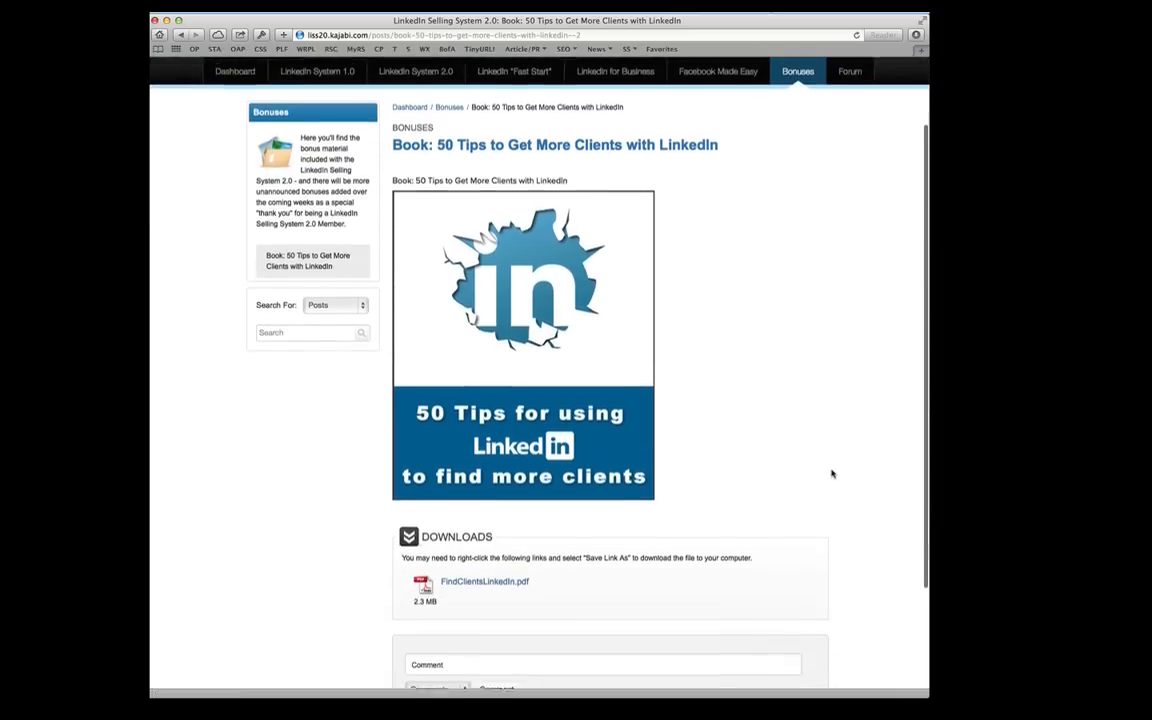
scroll(down, 3)
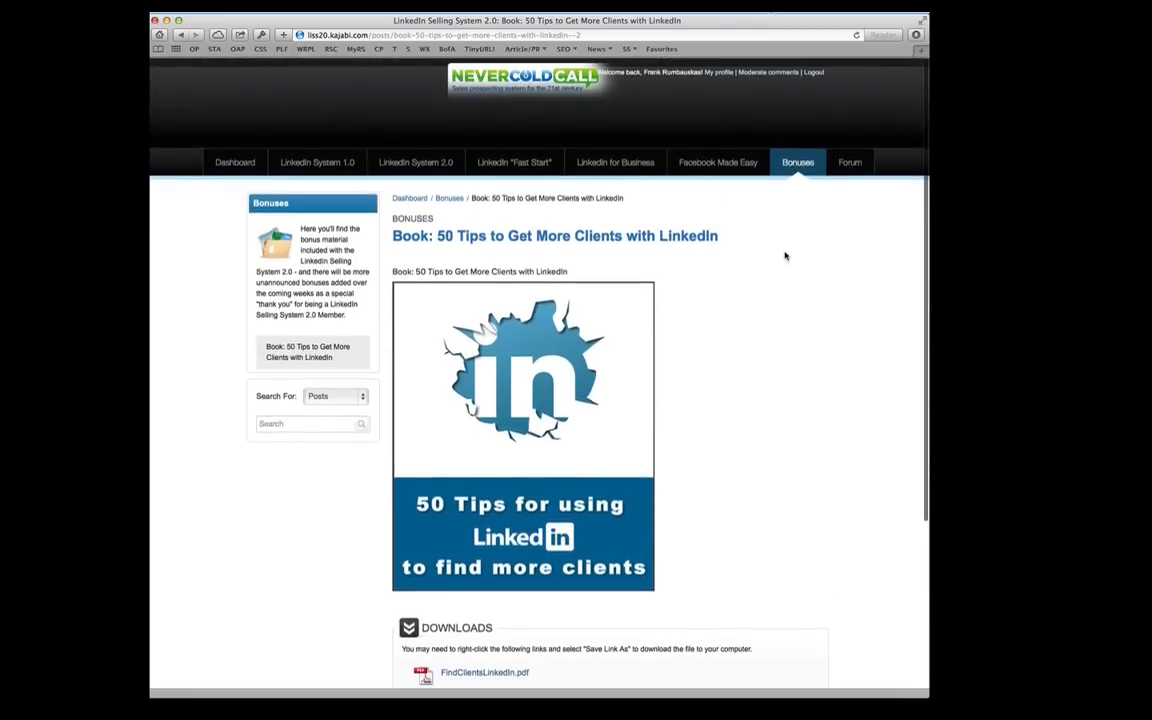
click(849, 161)
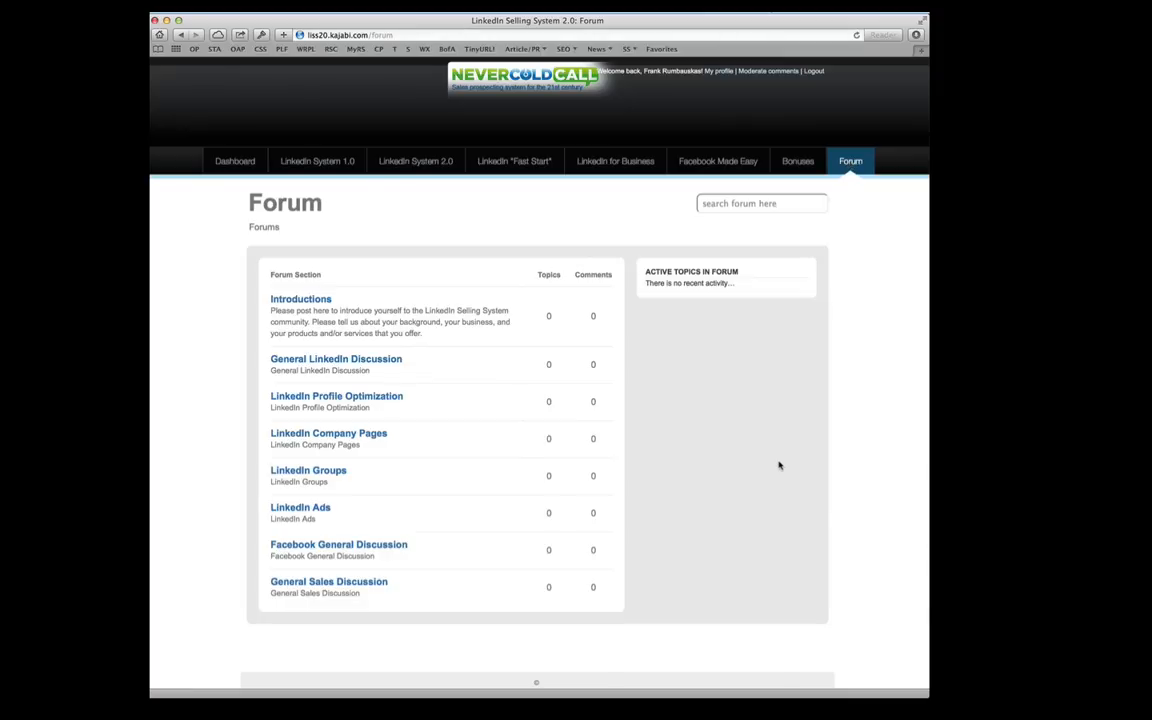
mouse_move(295, 550)
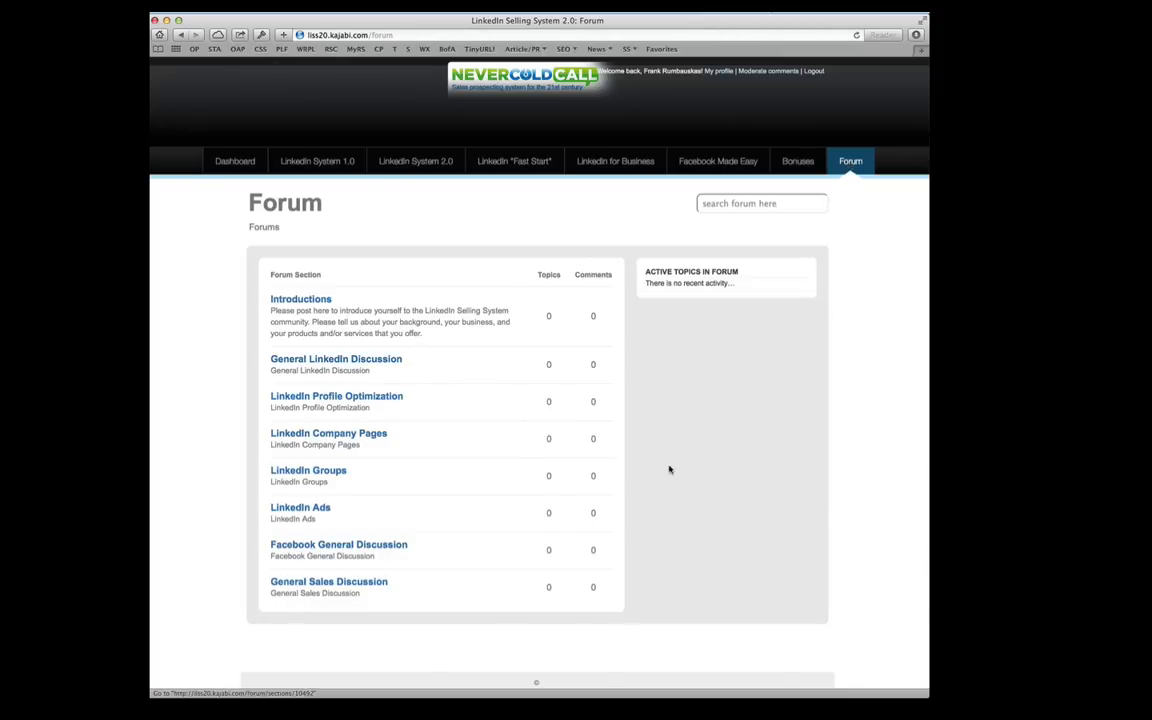
mouse_move(844, 356)
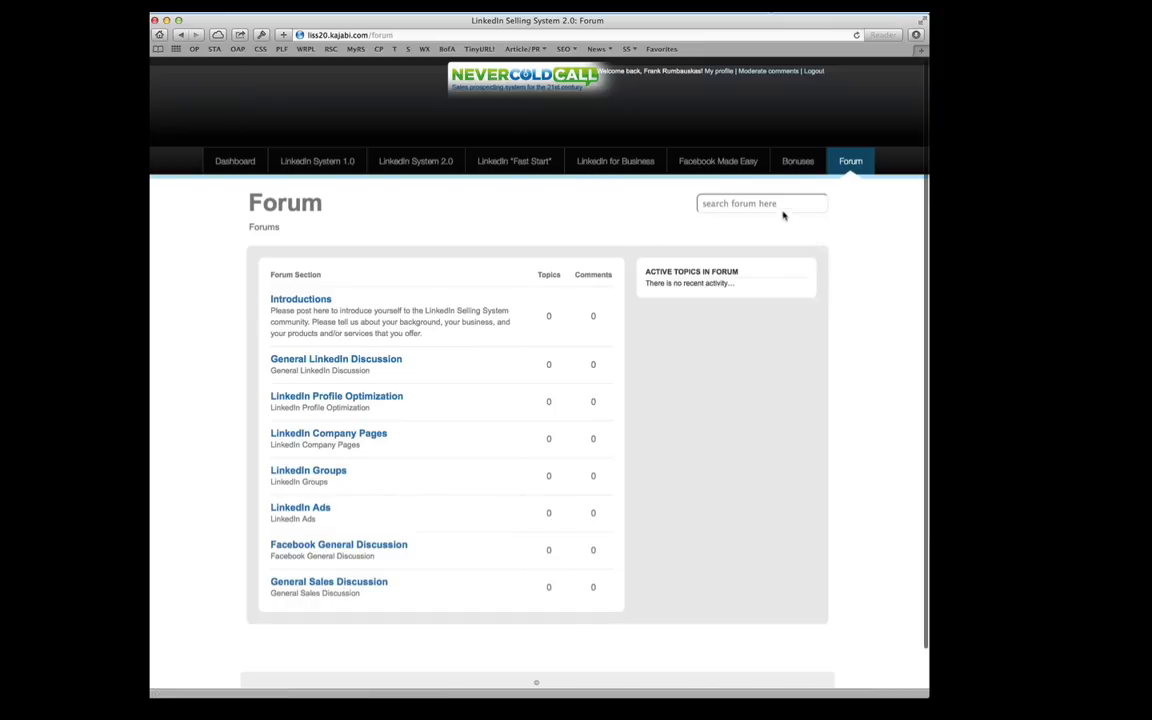
Return from the forum sections to the member dashboard.
click(235, 161)
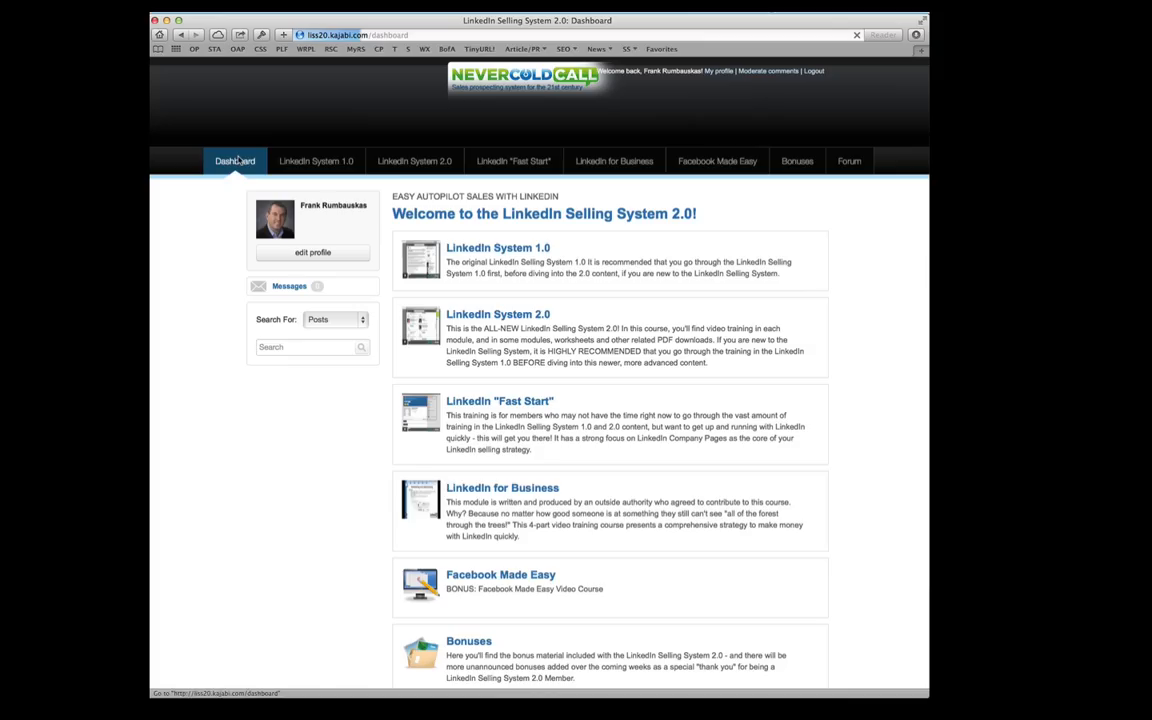
Search the posts for "facebook page", then begin a search for linkedin connections.
click(310, 347)
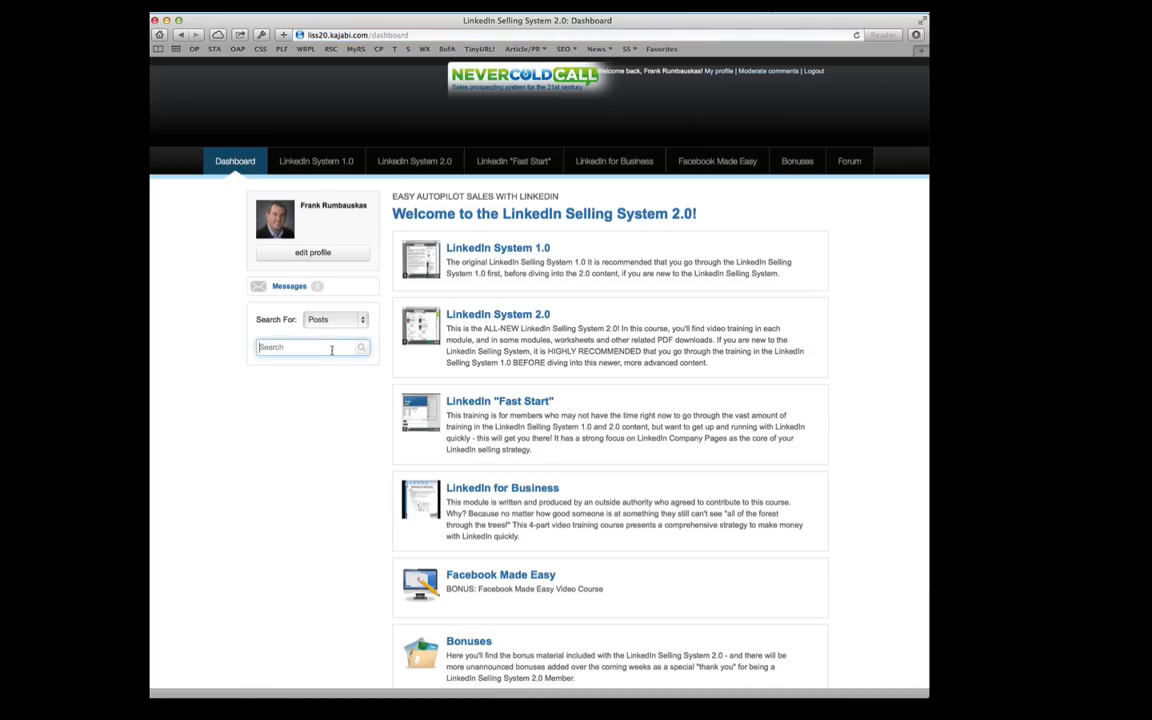
text(facebook page)
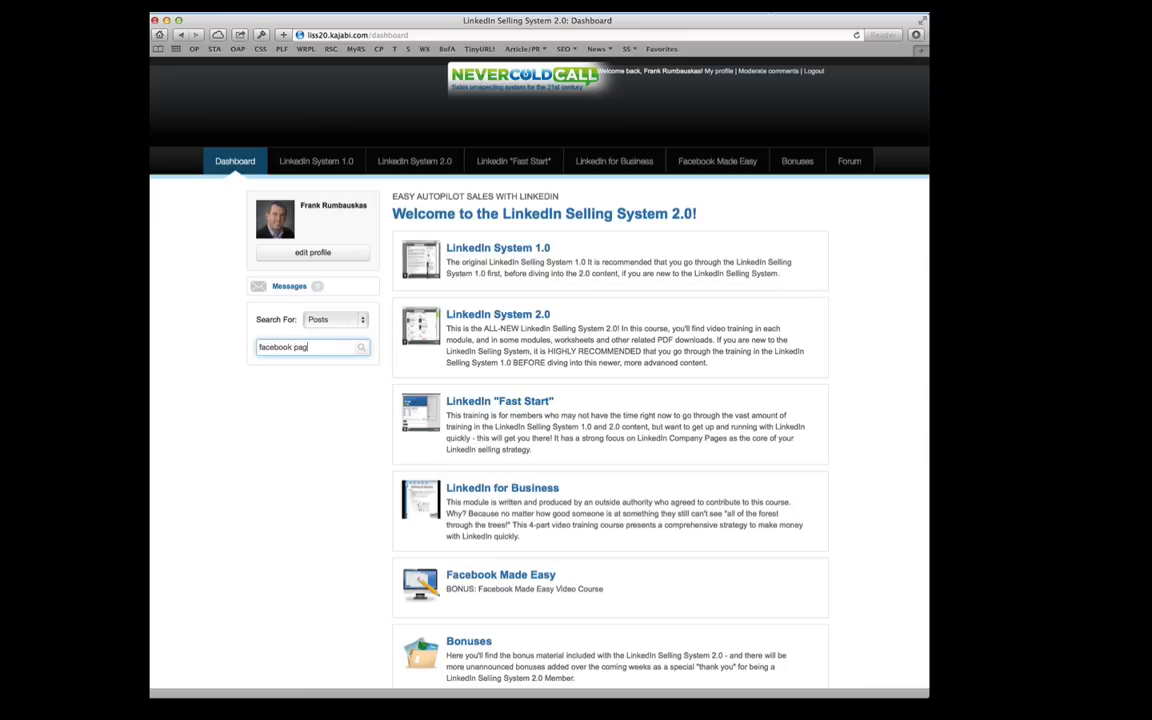
click(361, 347)
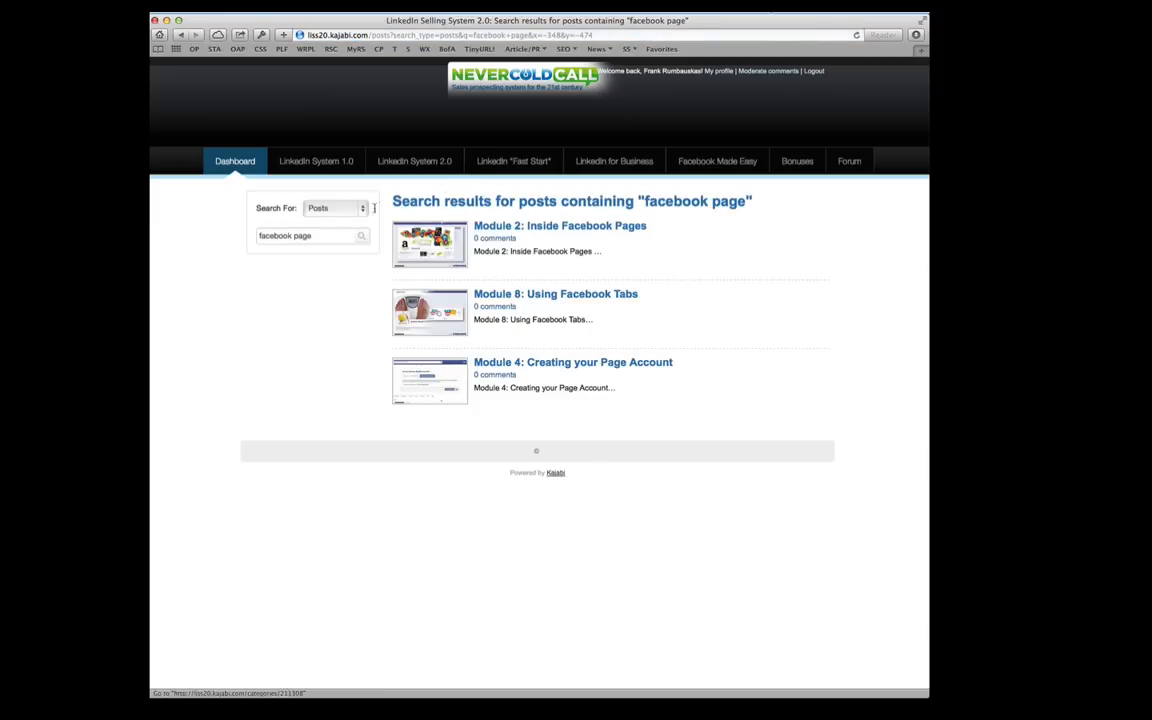
text(linkedin connections)
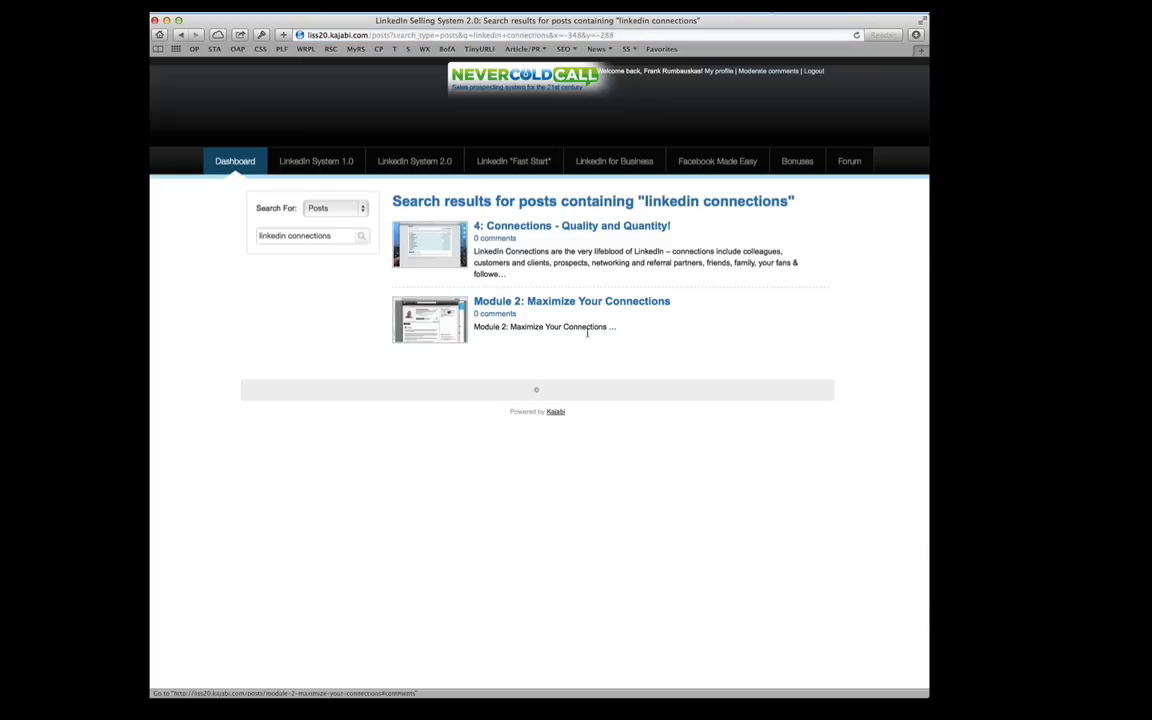
mouse_move(302, 286)
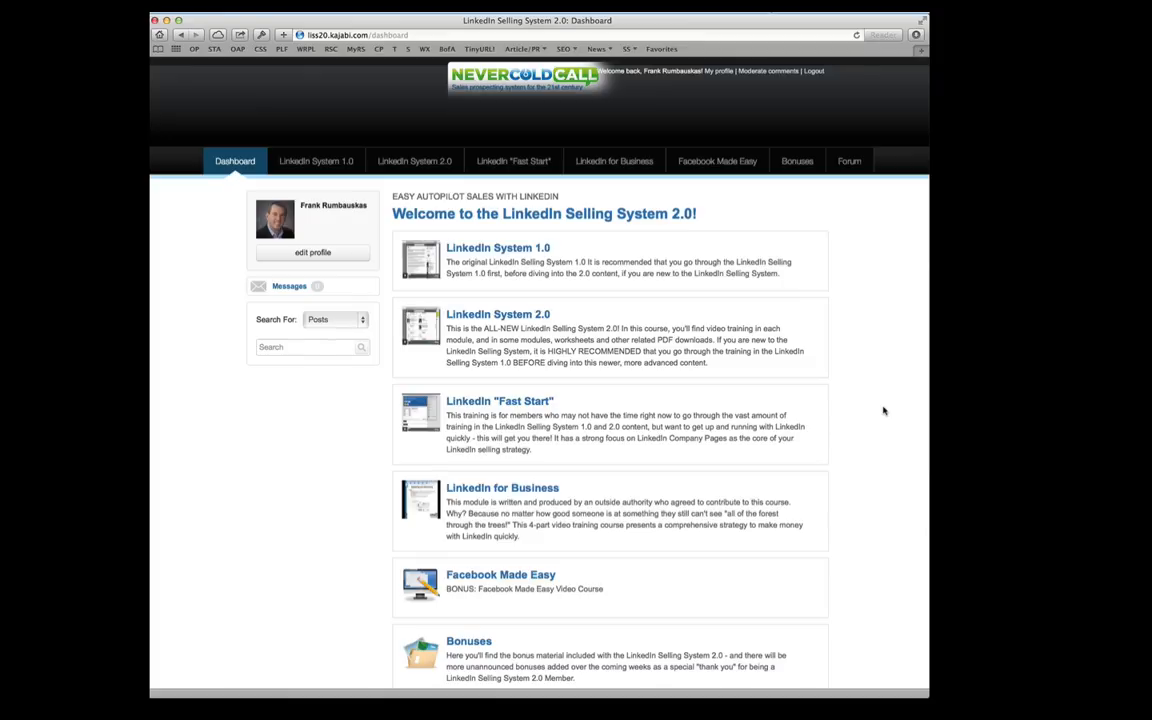
Scroll down the dashboard welcome page to review the LinkedIn Selling System 2.0 course list.
scroll(down, 3)
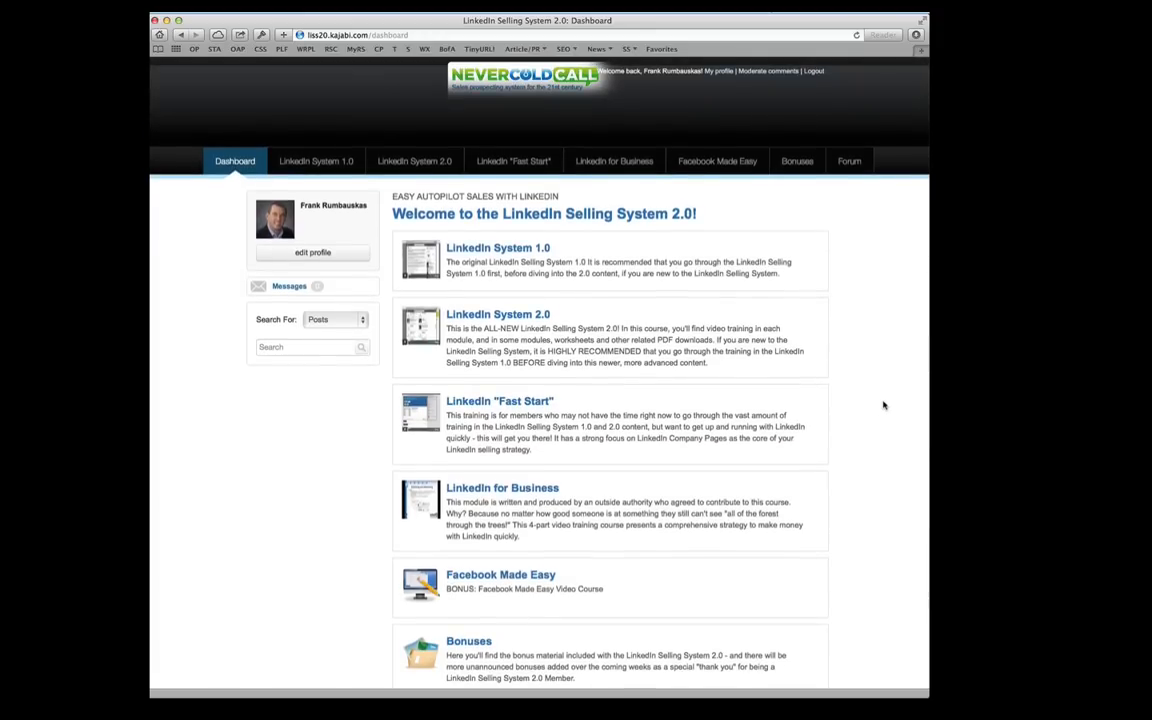
mouse_move(866, 348)
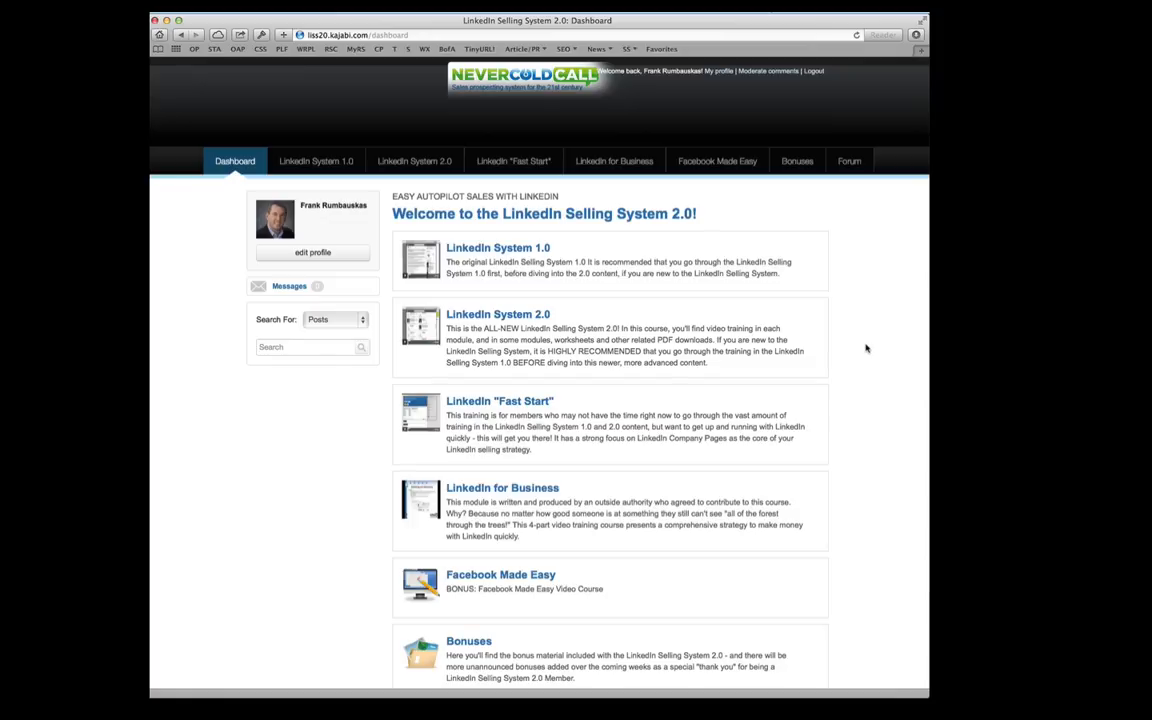